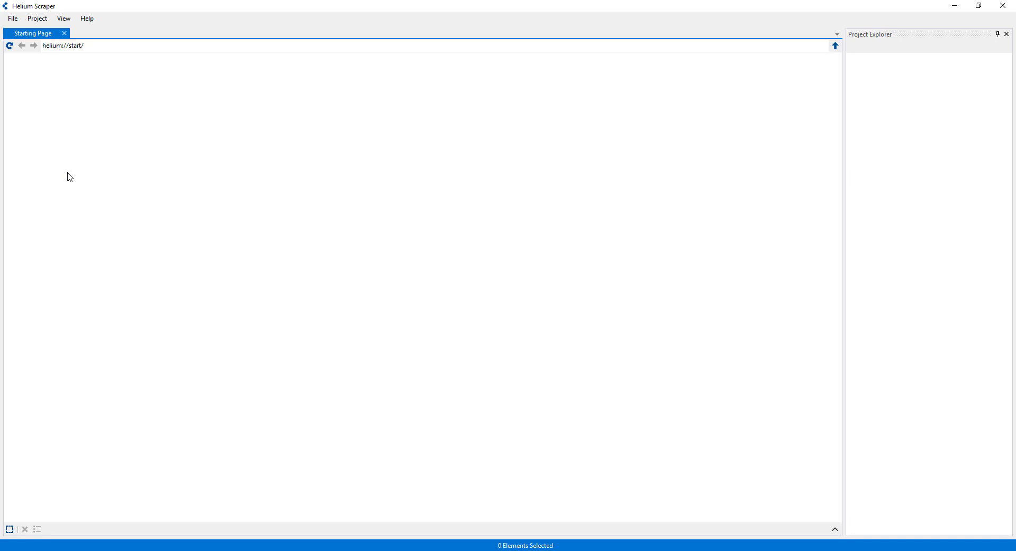
- Create a new Helium Scraper project named URLs via File > New
click(12, 18)
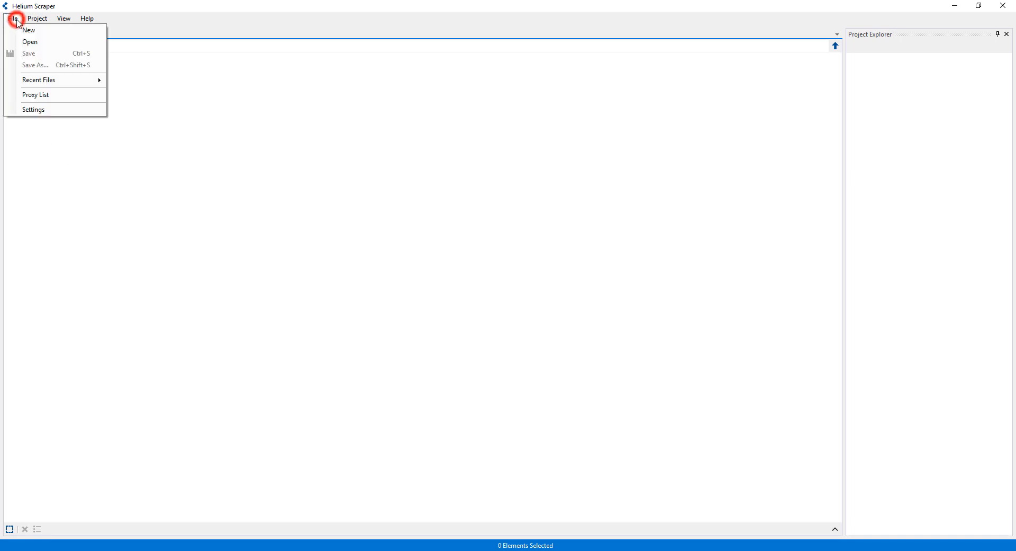
click(29, 30)
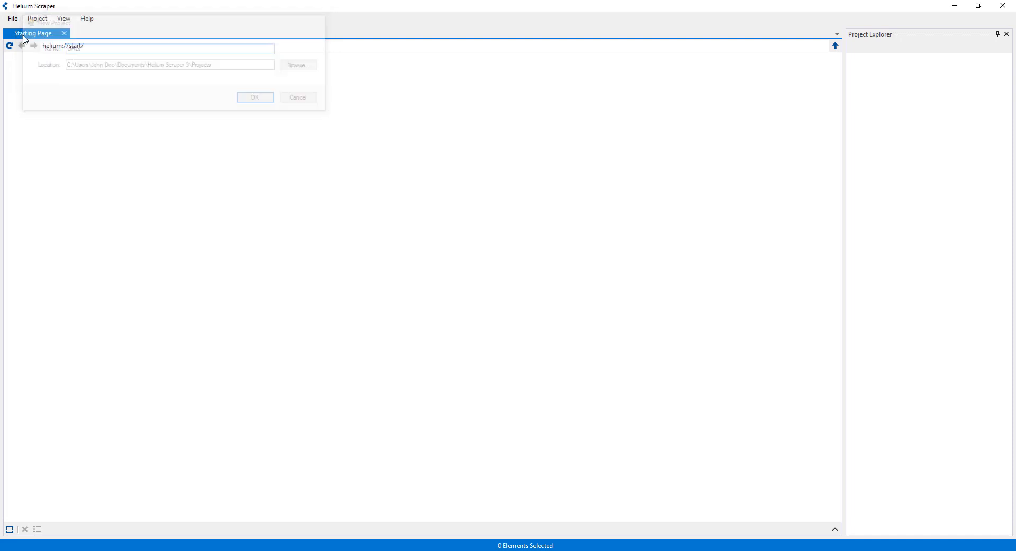
click(254, 97)
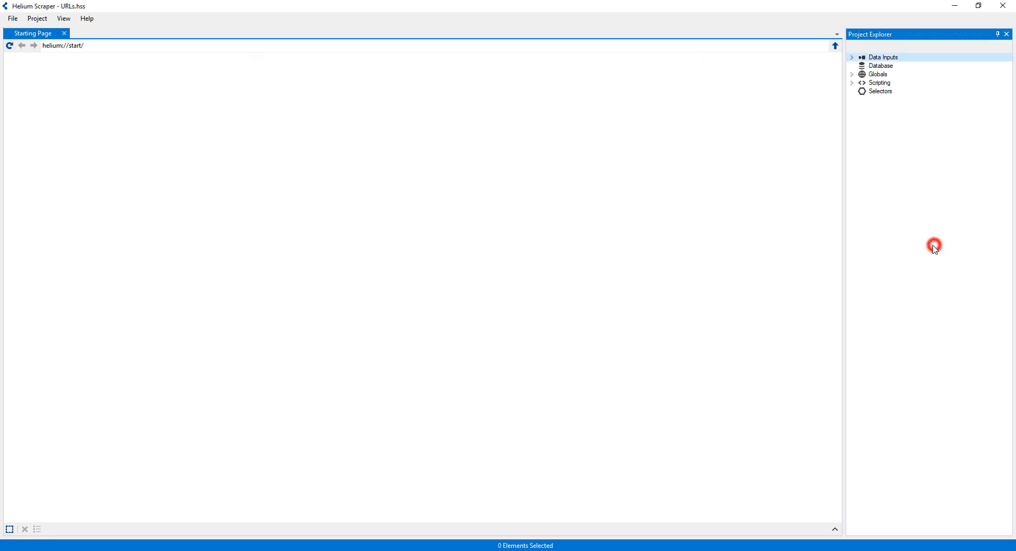
- Add a URLs database table with a url String column, then copy the product link list
right_click(880, 66)
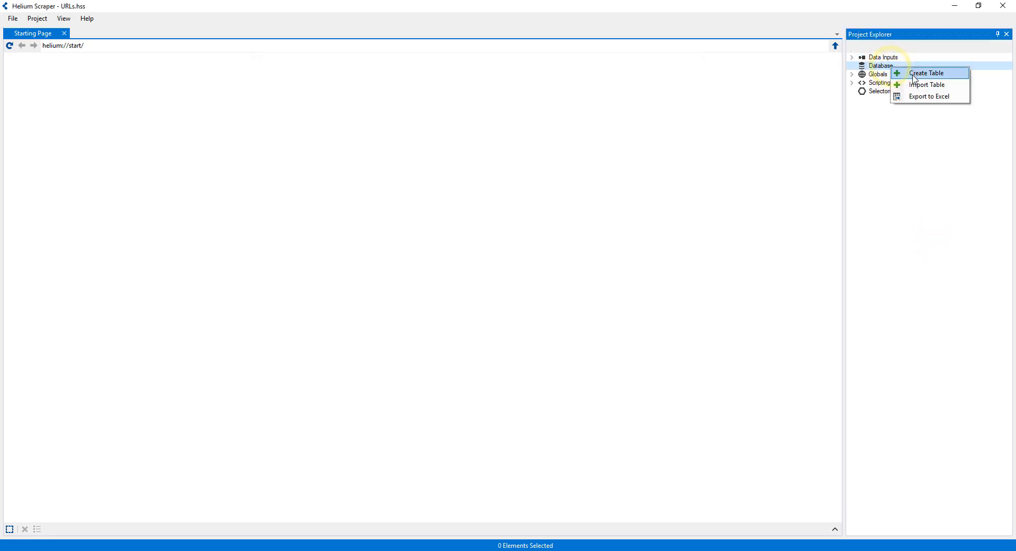
click(927, 73)
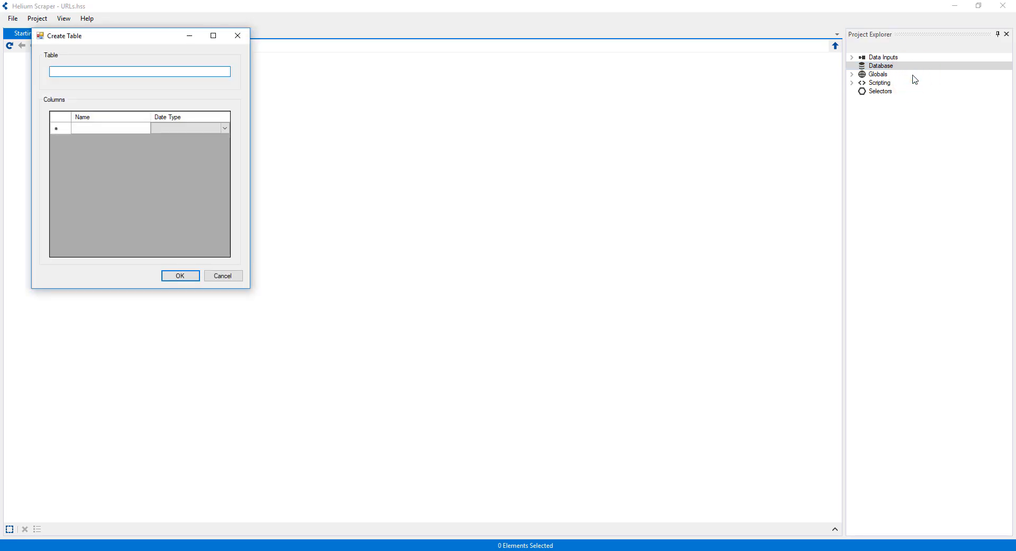
text(URLs)
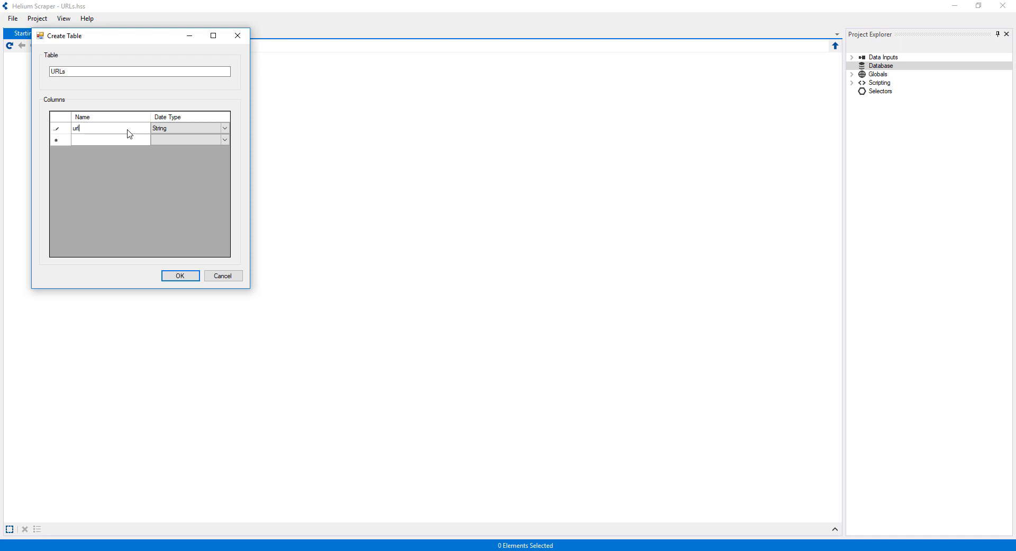
click(179, 276)
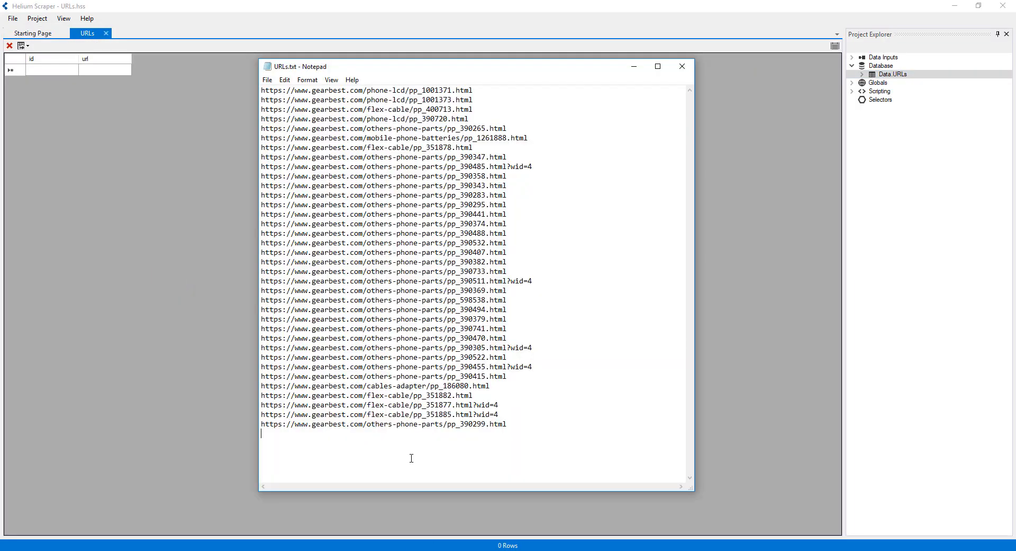
right_click(393, 250)
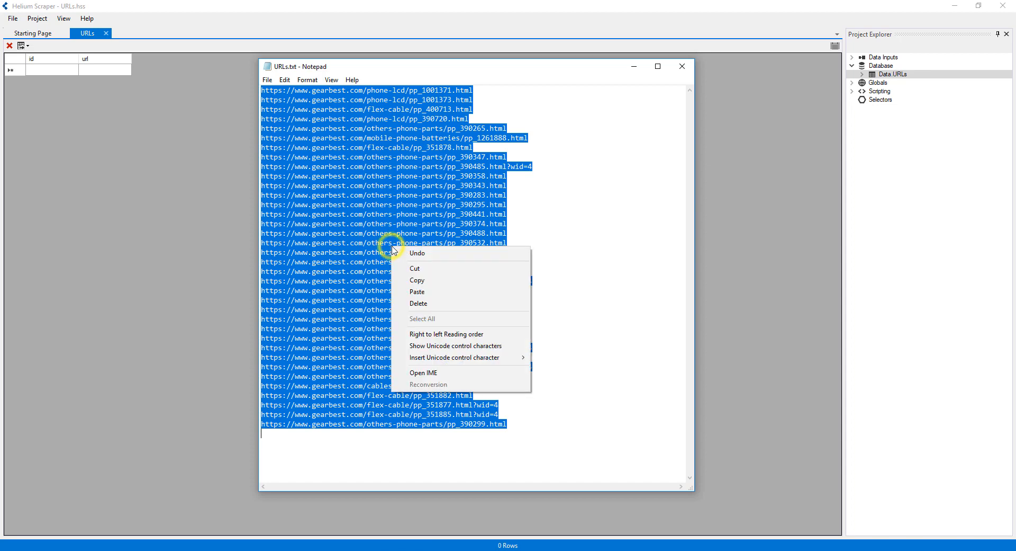
- Paste the 36 product links into the URLs table's url column and expand Globals
click(682, 67)
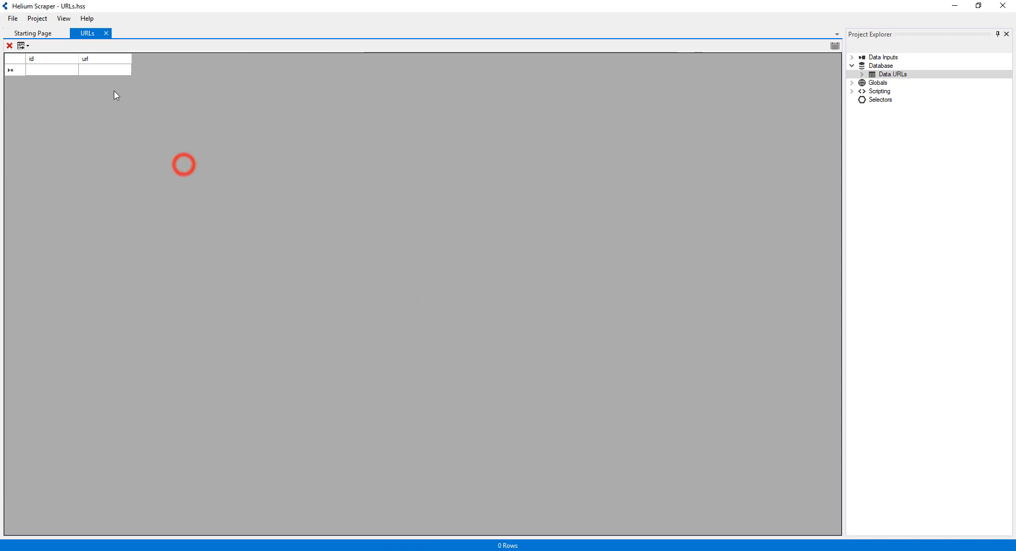
click(103, 69)
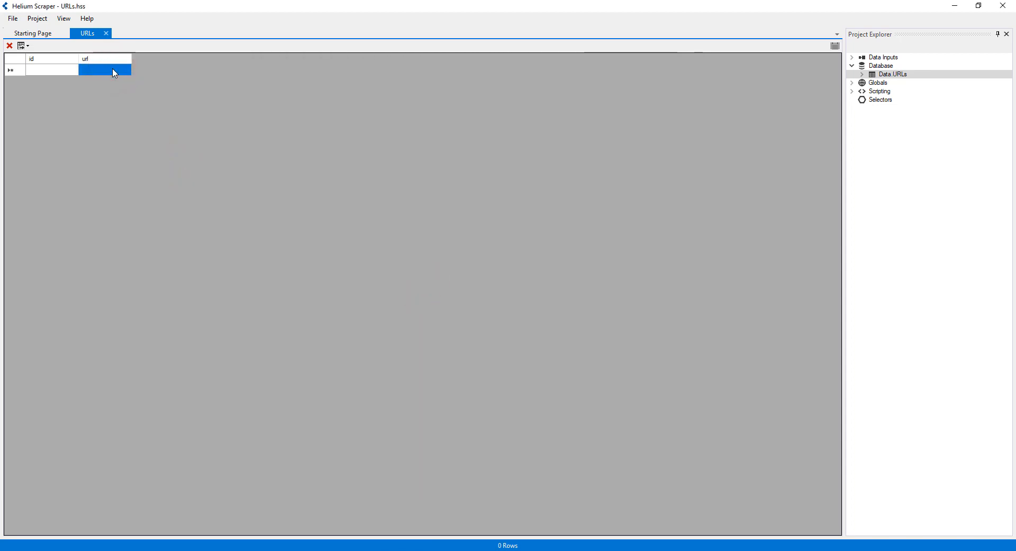
right_click(104, 69)
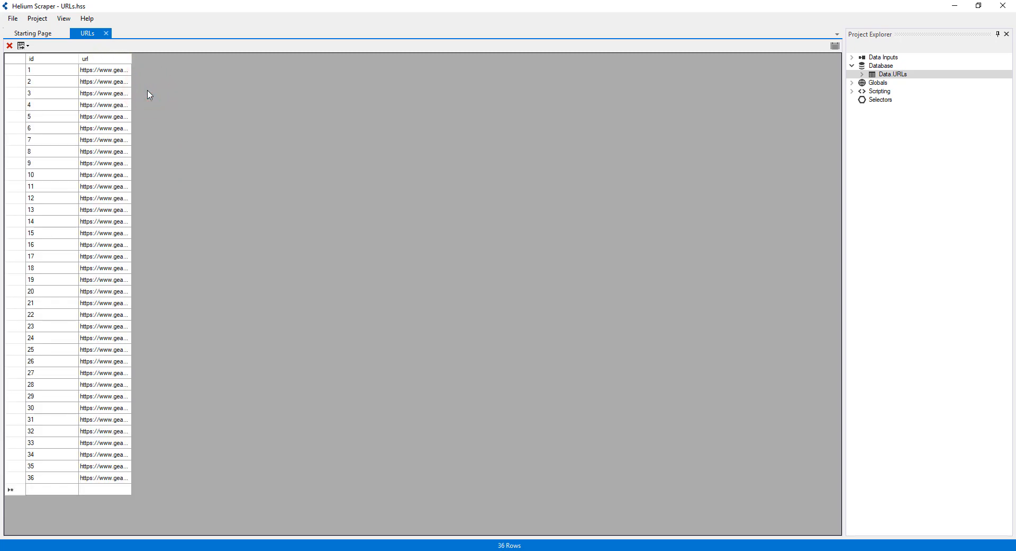
click(852, 83)
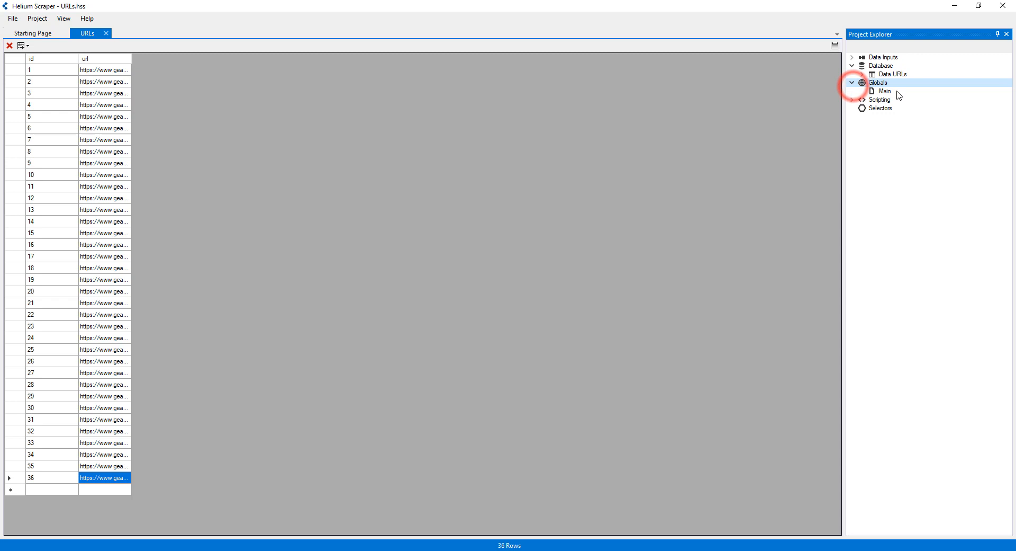
- In the Main global, add a Data.URLs statement that outputs each row as url
double_click(885, 90)
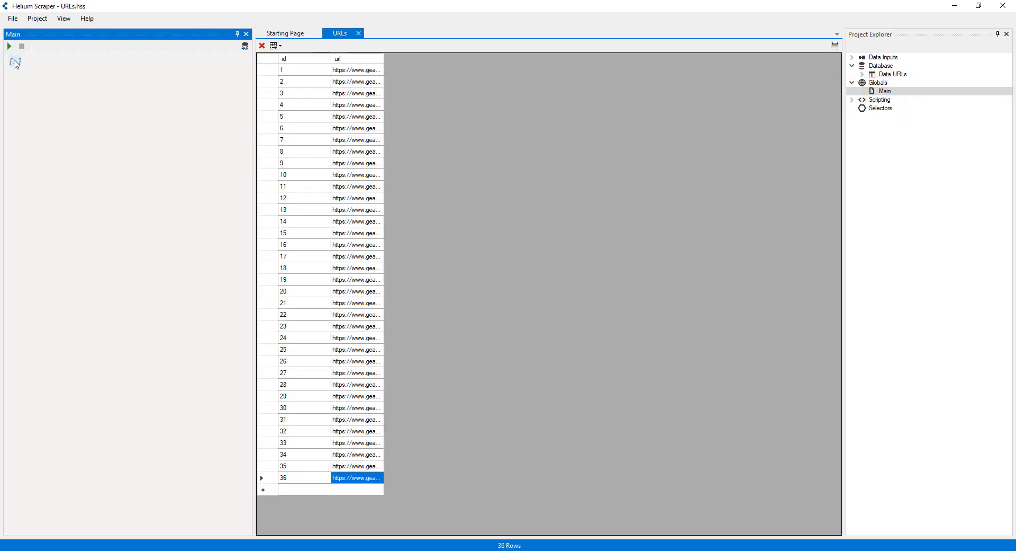
text(Data.URLs)
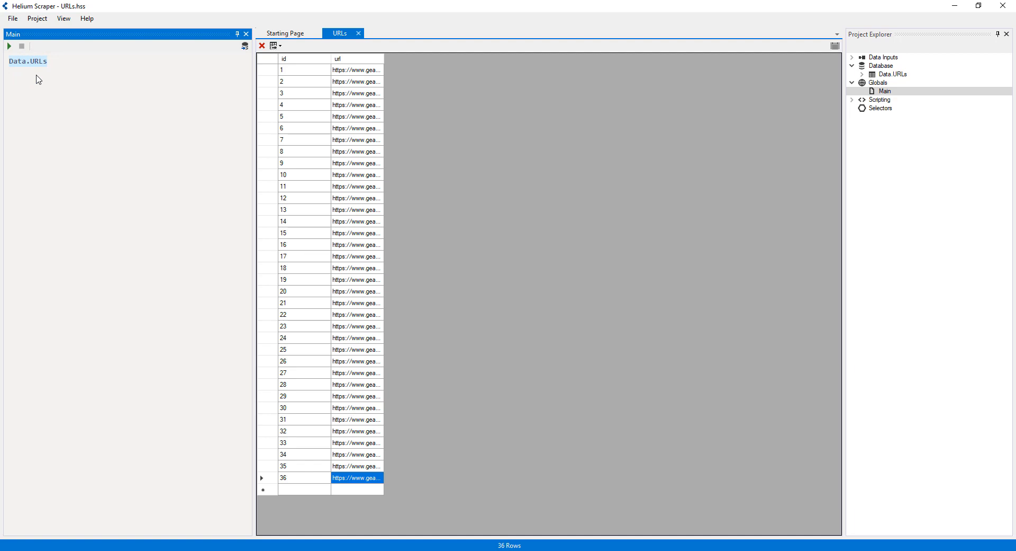
right_click(27, 61)
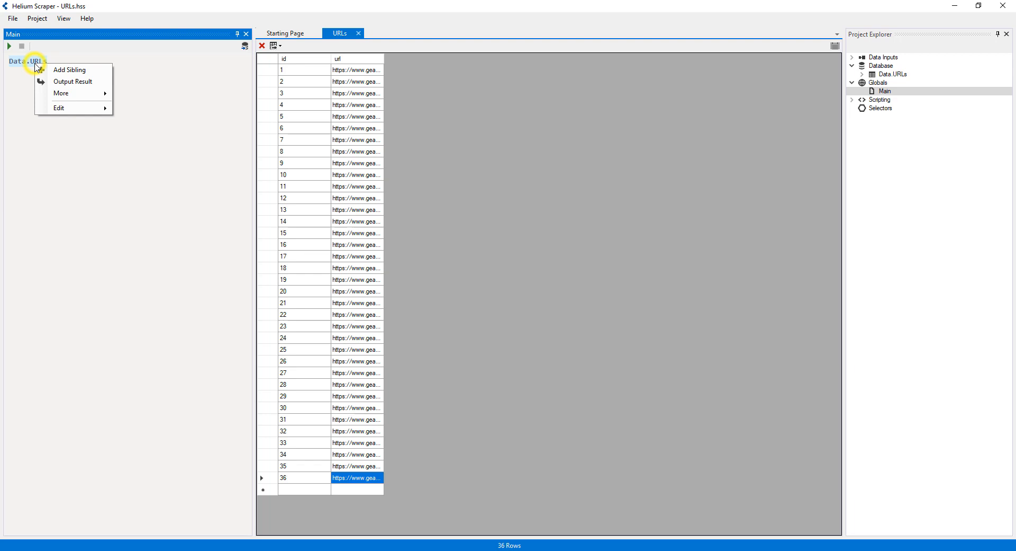
mouse_move(73, 81)
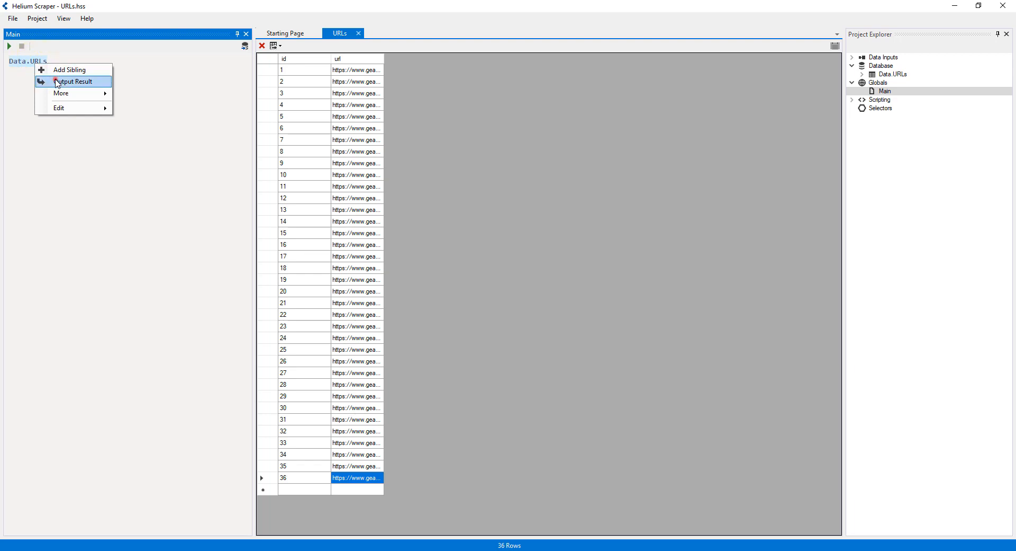
click(74, 81)
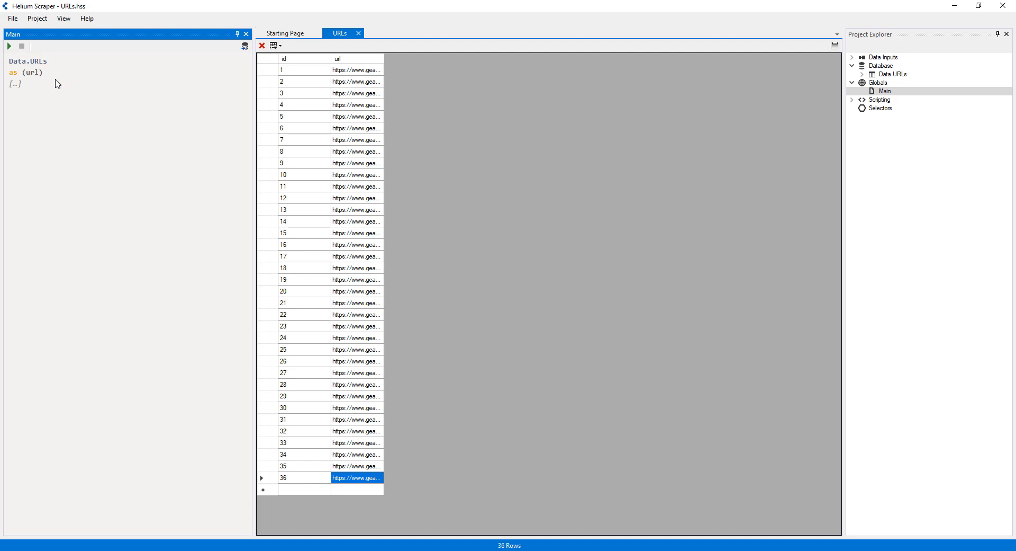
- Add a Browser.Load statement with url as its argument below the output
click(15, 83)
text(url)
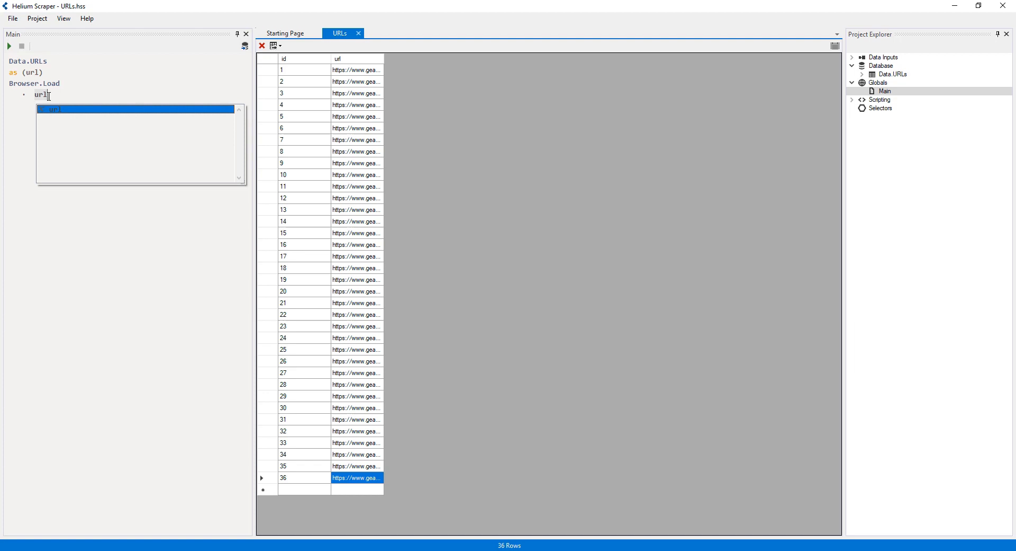
click(128, 190)
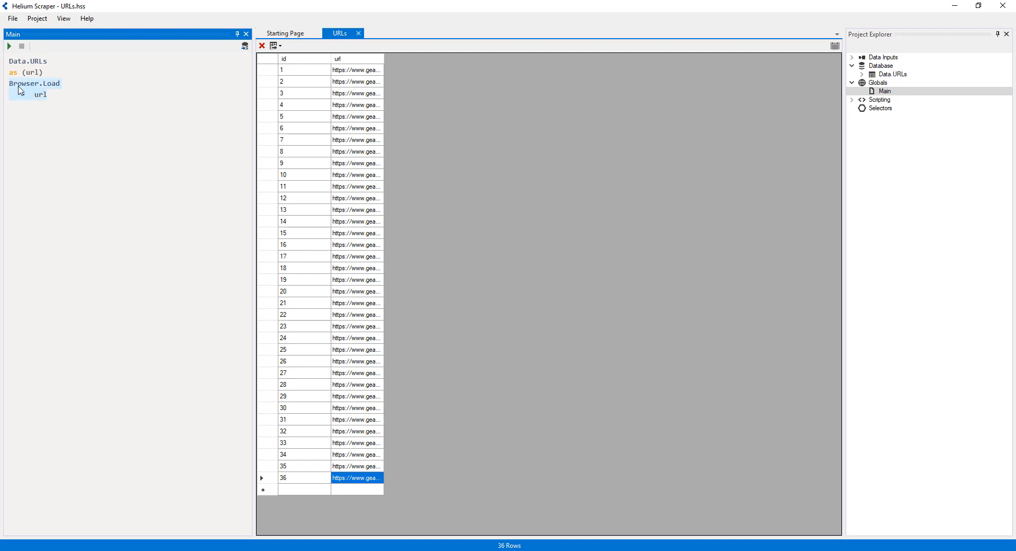
click(41, 94)
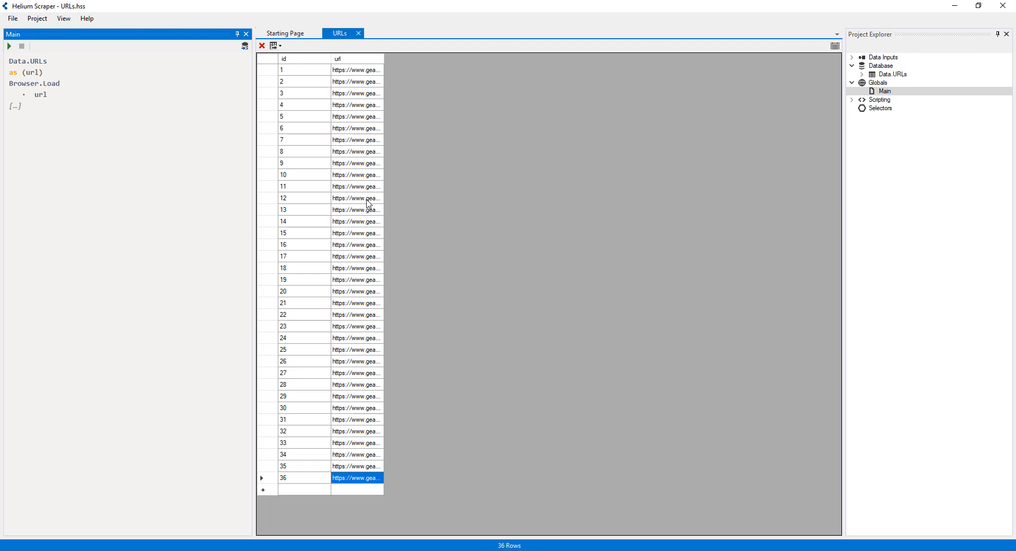
click(285, 33)
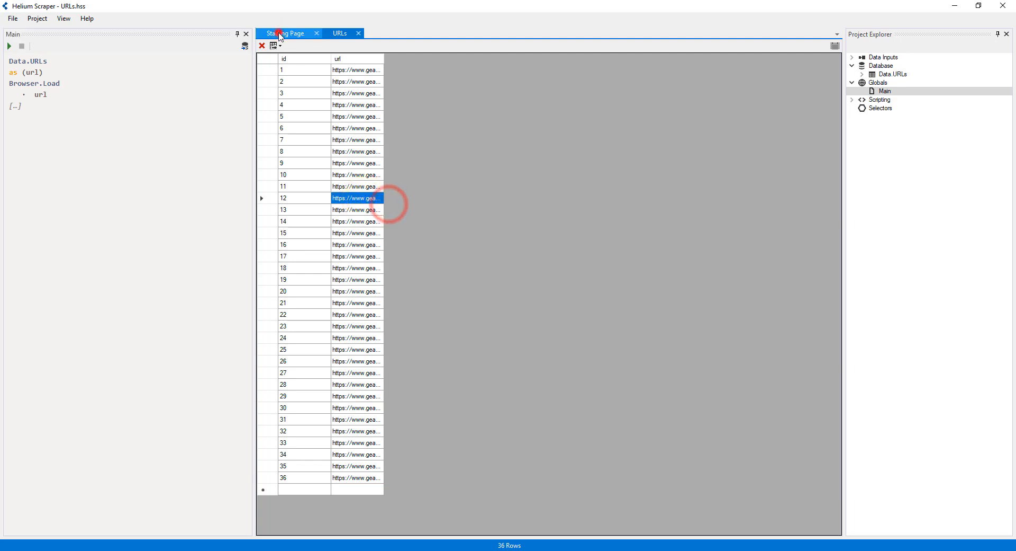
right_click(315, 46)
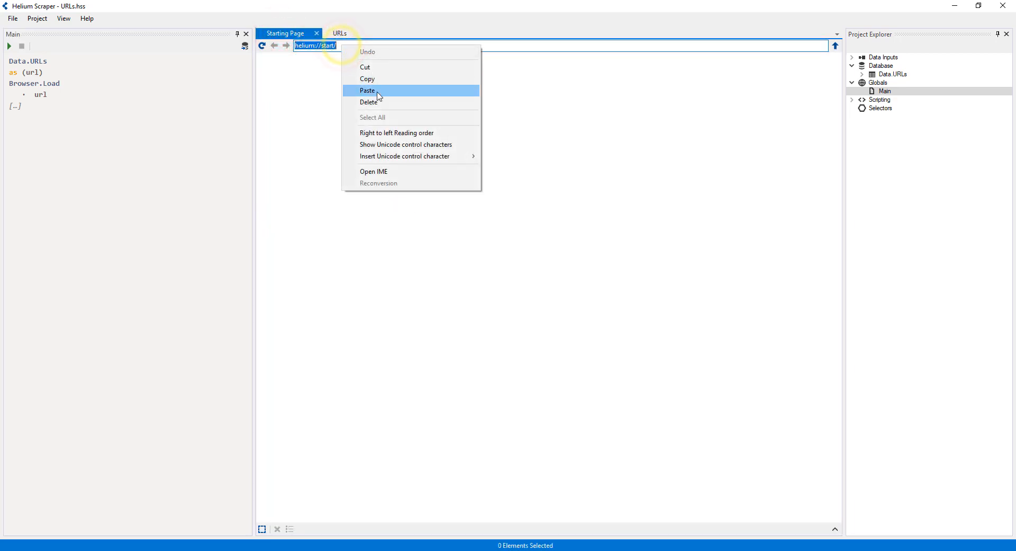
click(368, 90)
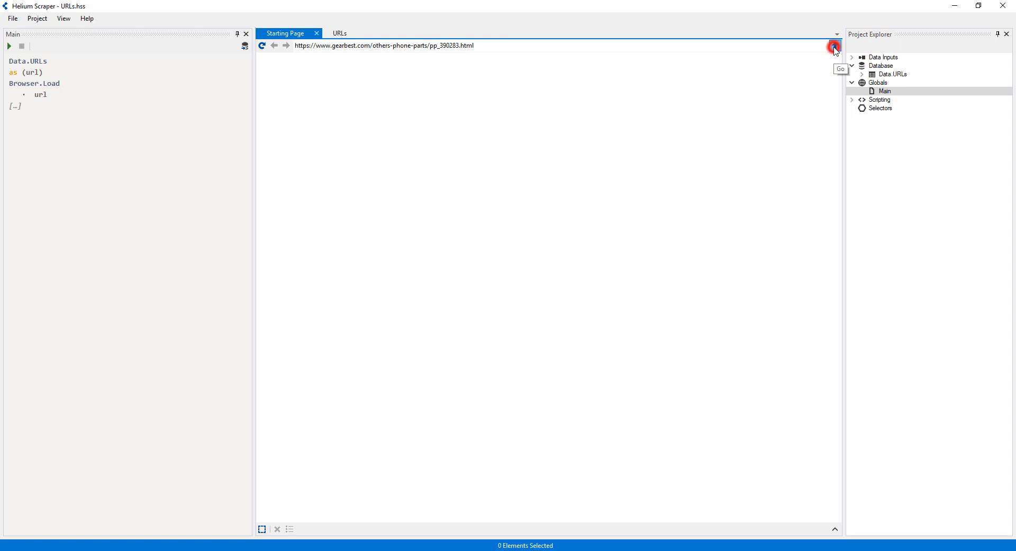
click(835, 46)
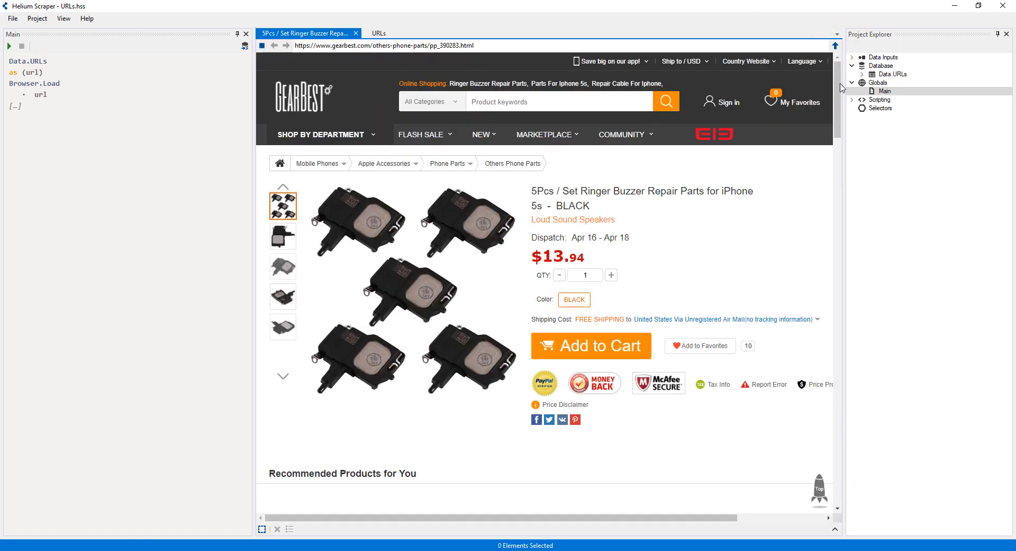
scroll(down, 3)
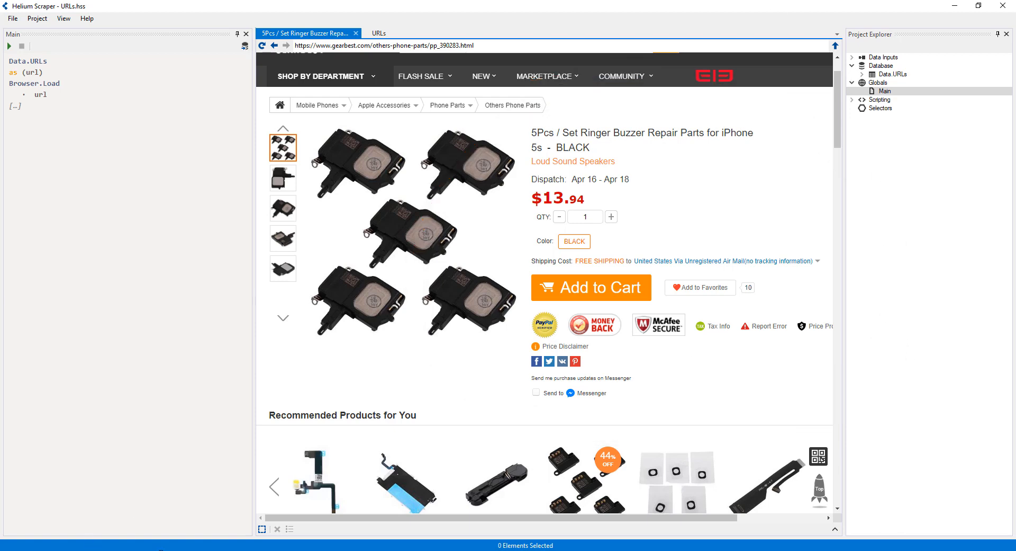
- Pick the $13.94 price, then select its parent goods_info_inner product info container
click(261, 529)
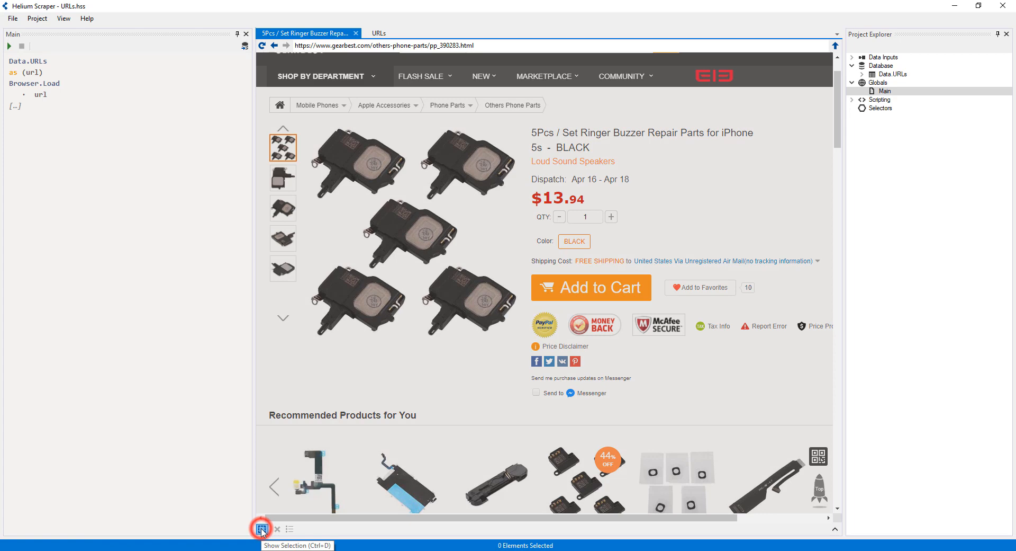
click(557, 198)
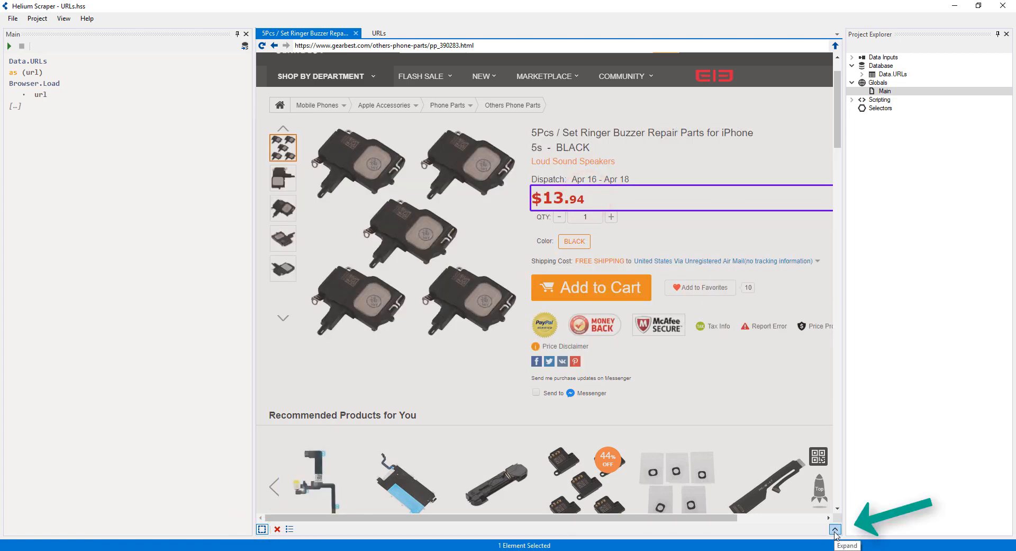
click(834, 529)
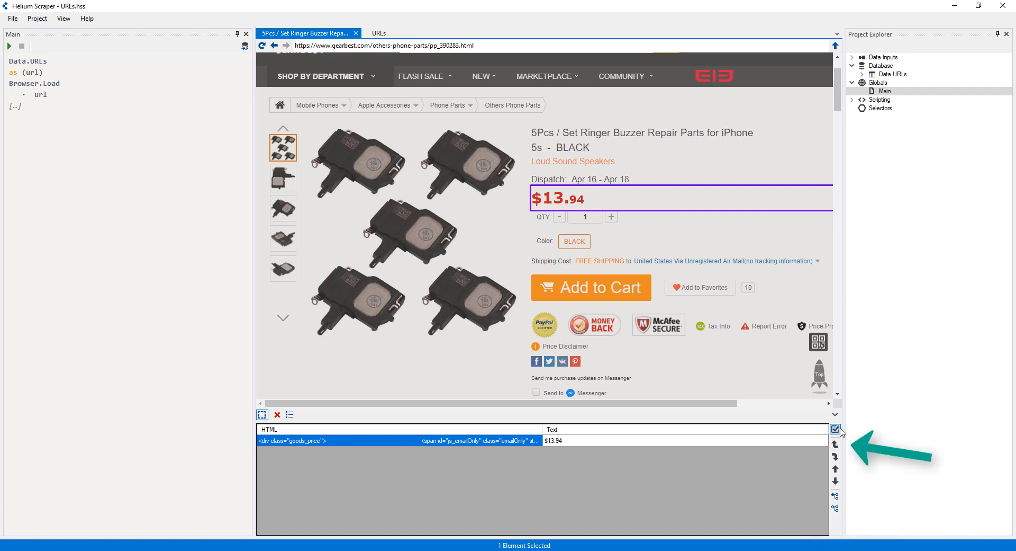
mouse_move(835, 444)
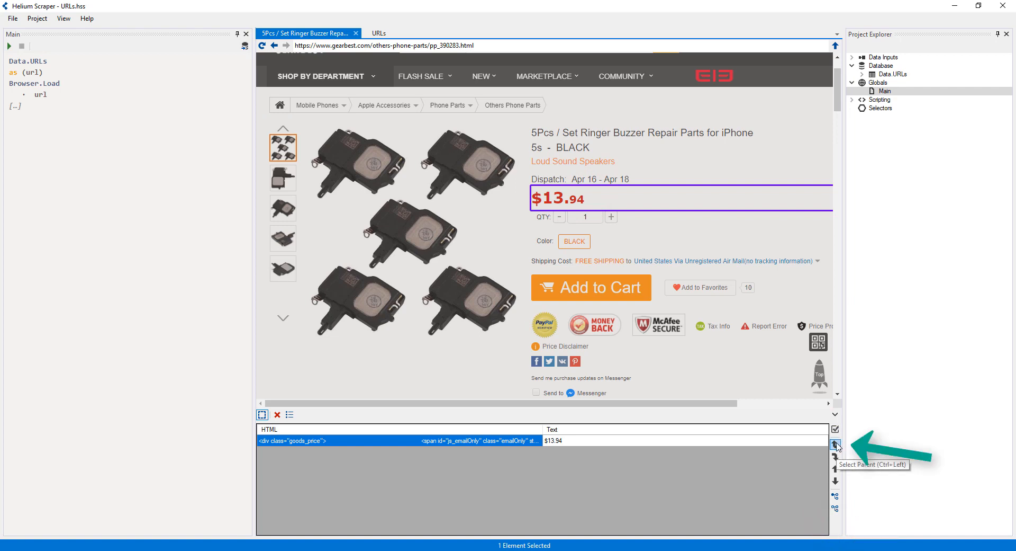
click(835, 443)
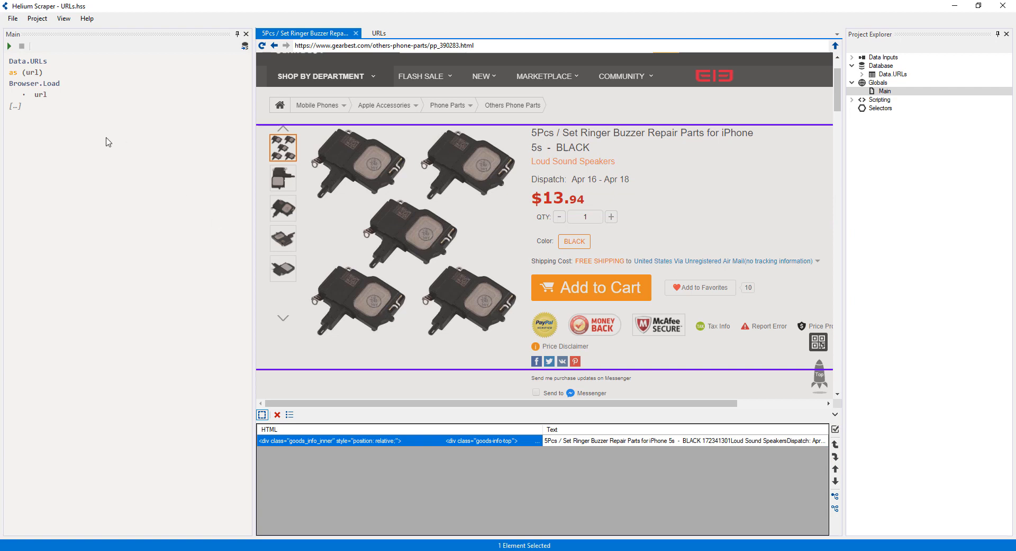
- Create a Container selector in Main from the sampled product info block
right_click(14, 106)
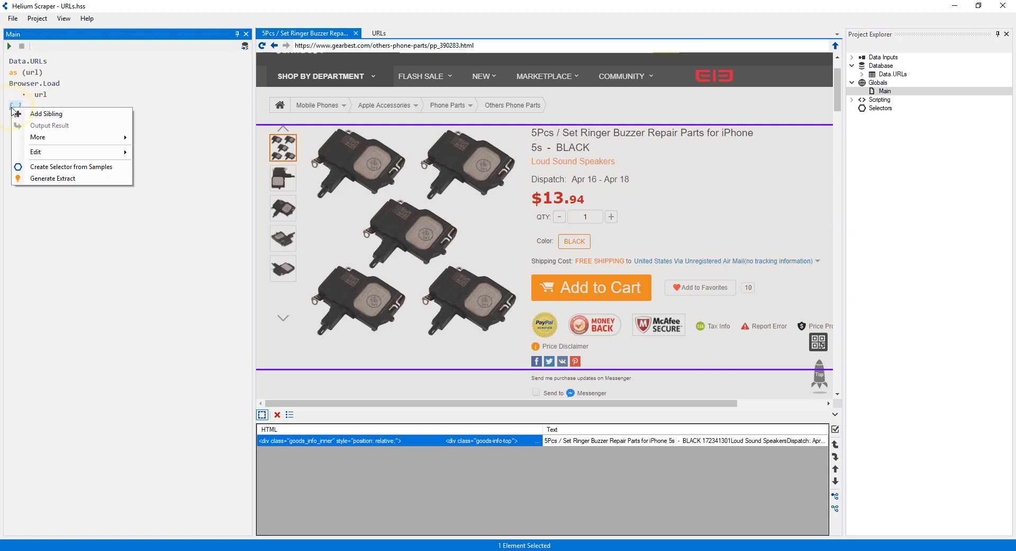
mouse_move(72, 166)
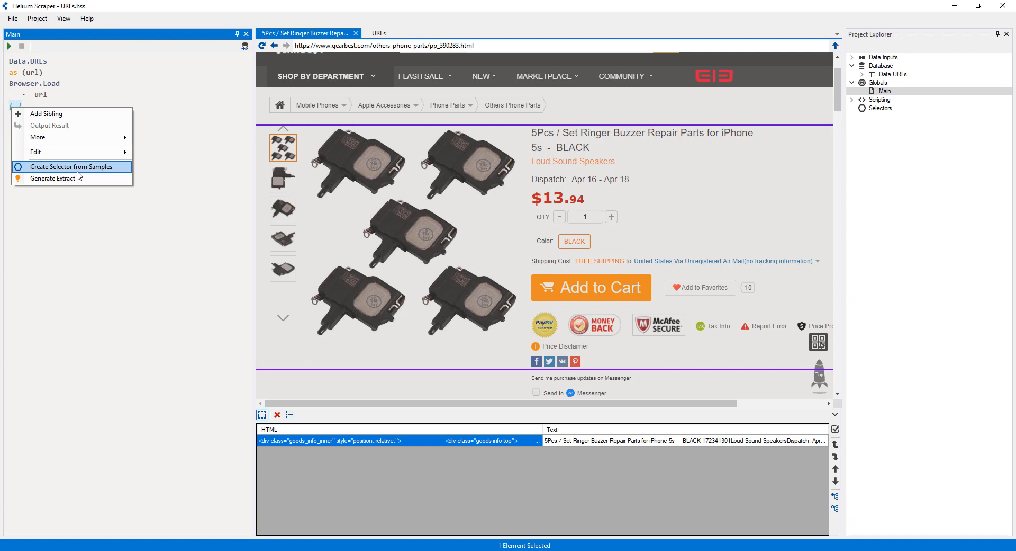
click(72, 167)
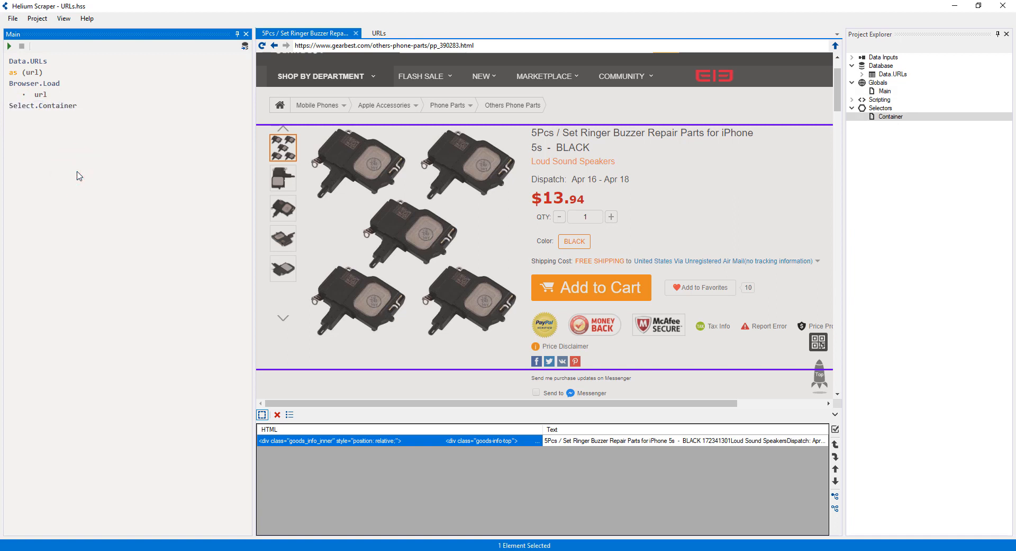
mouse_move(285, 2)
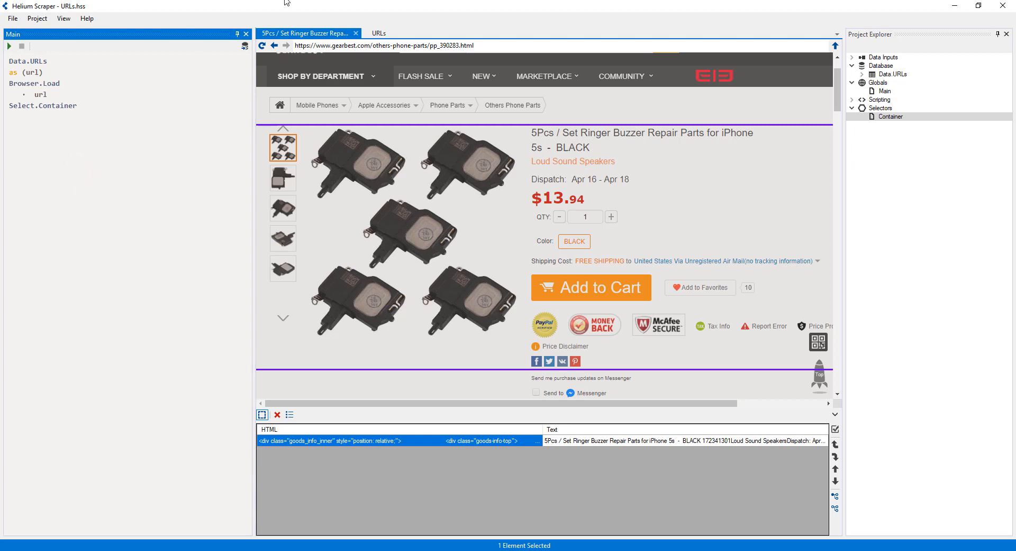
click(379, 33)
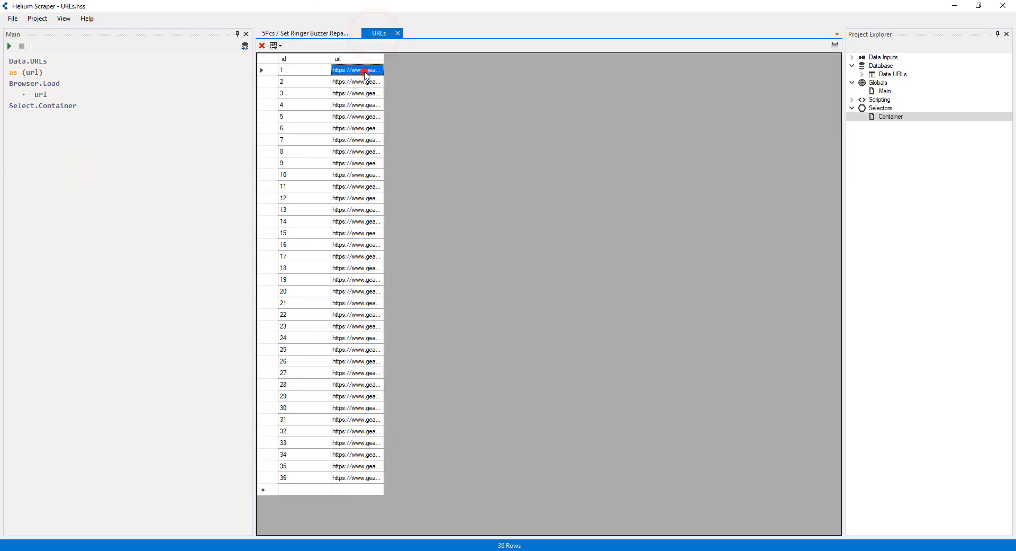
- Load the Original OnePlus 3 Touch Screen page ($103.31) from the URL list
click(308, 32)
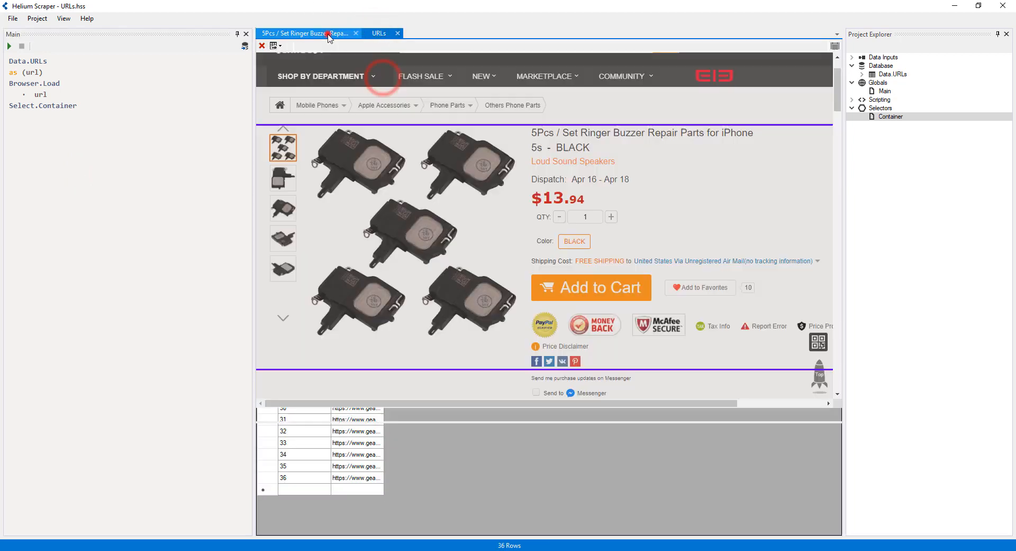
right_click(373, 45)
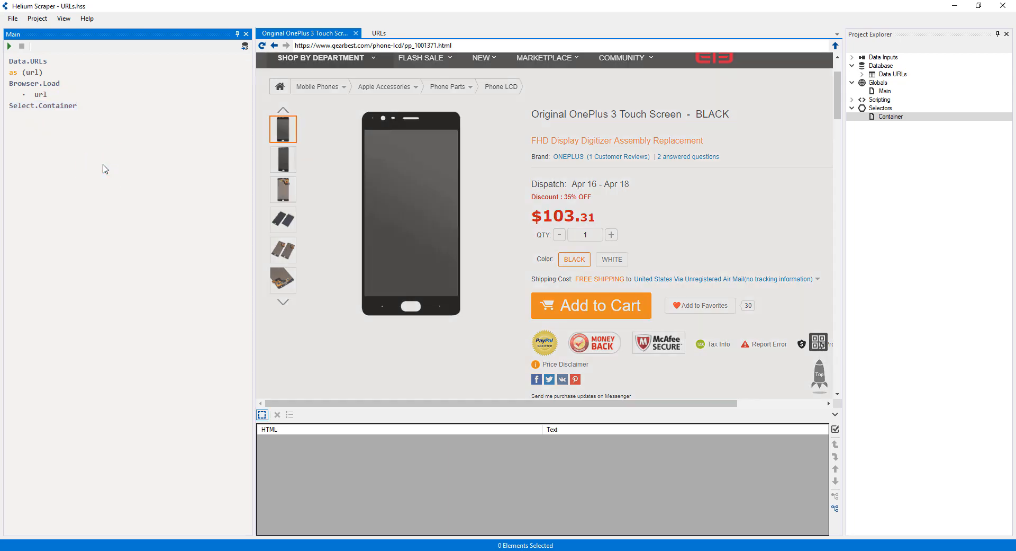
mouse_move(209, 187)
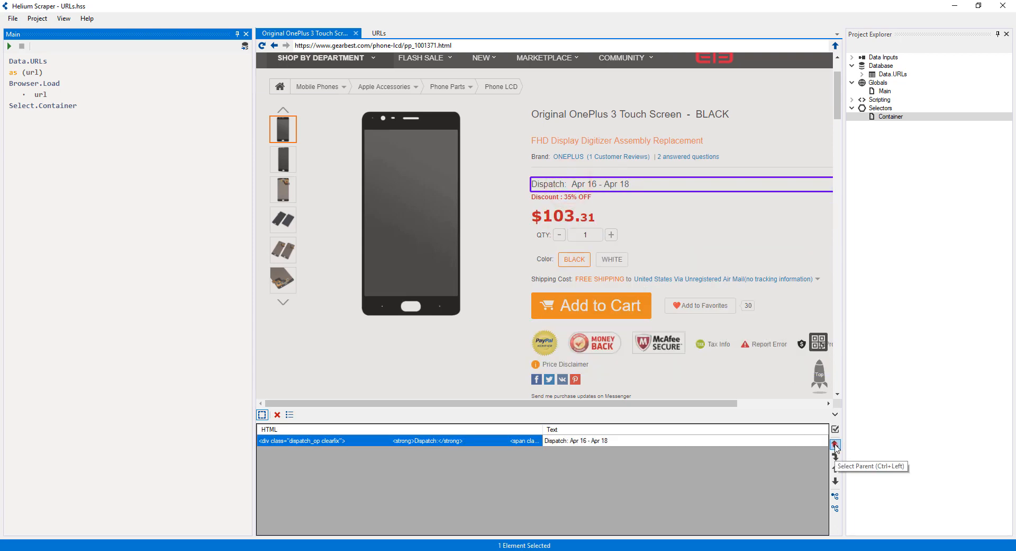
- Select the OnePlus product info block and add it as a Container selector sample
click(835, 445)
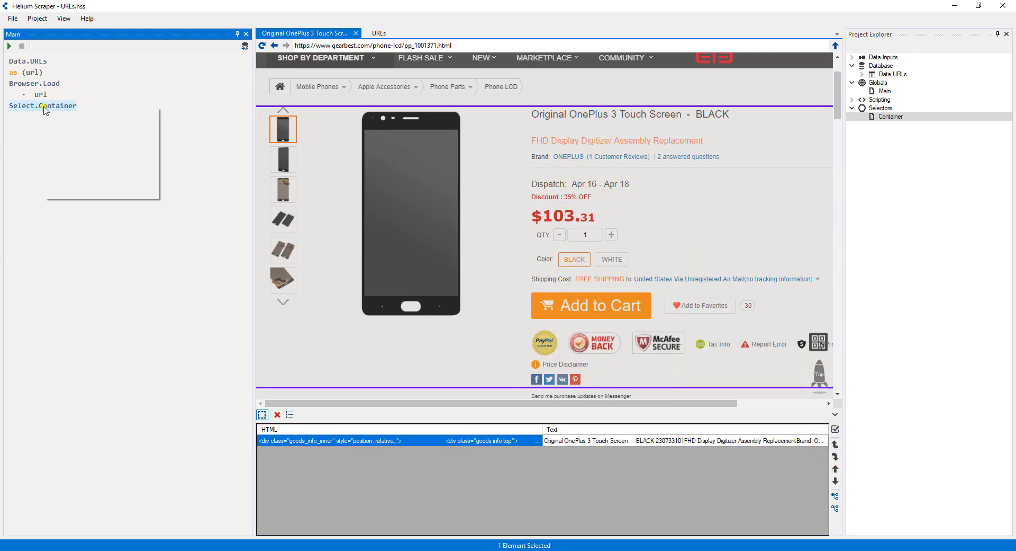
right_click(43, 105)
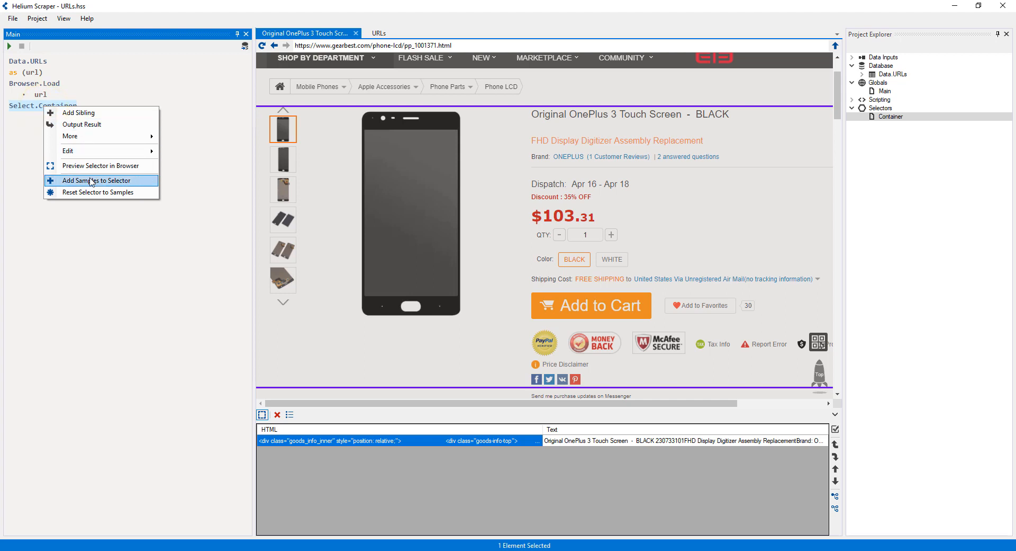
click(95, 180)
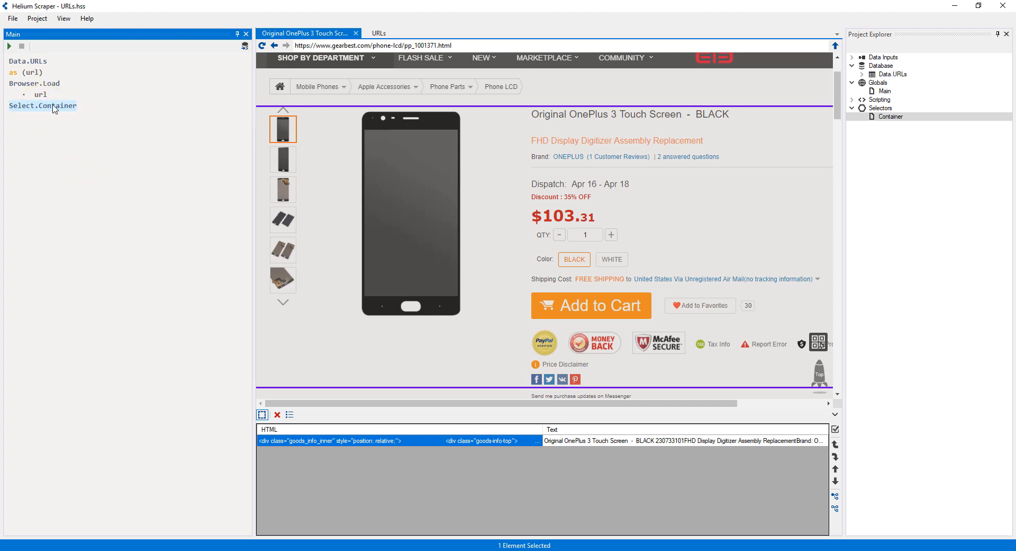
click(43, 106)
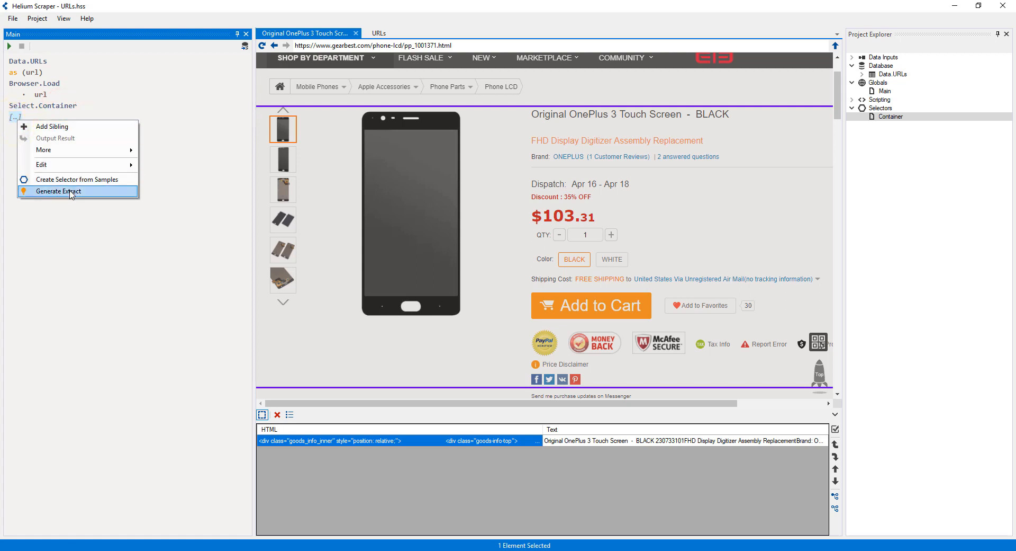
- Generate an extract under Select.Container with dispatch, saveprice, unitPrice, color and shippingCost fields
click(58, 190)
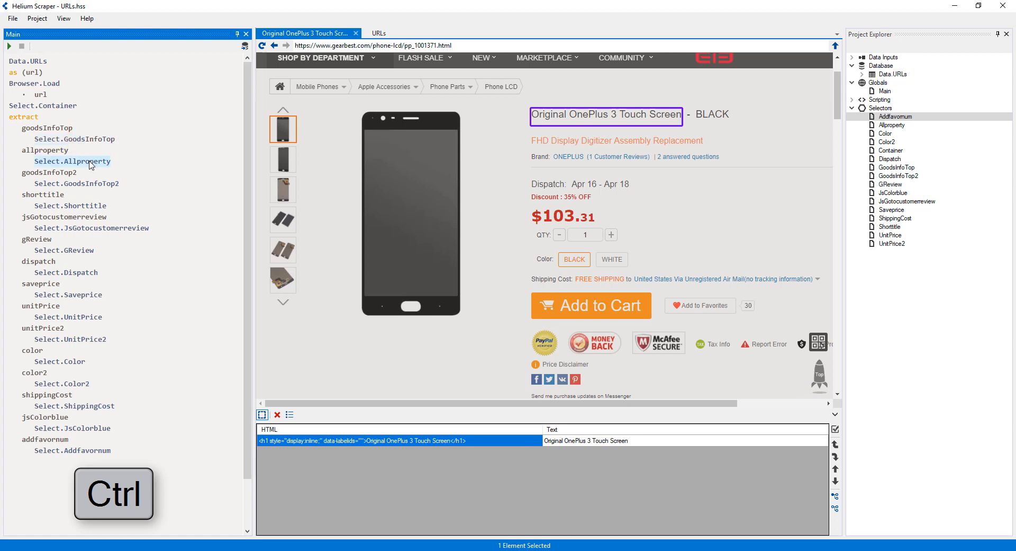
- Preview the review count, dispatch and saveprice fields, then rename the first colour field to color1
click(76, 184)
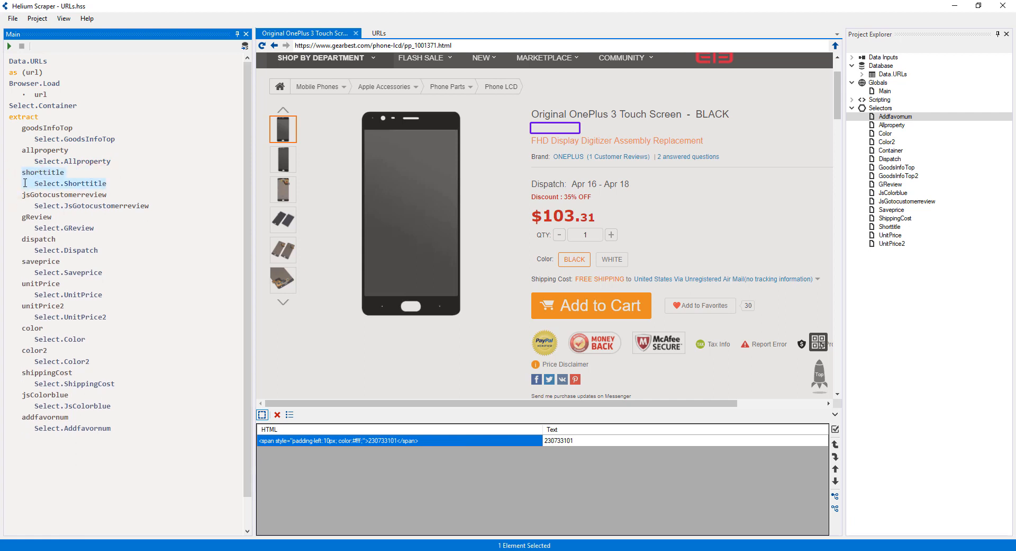
click(70, 184)
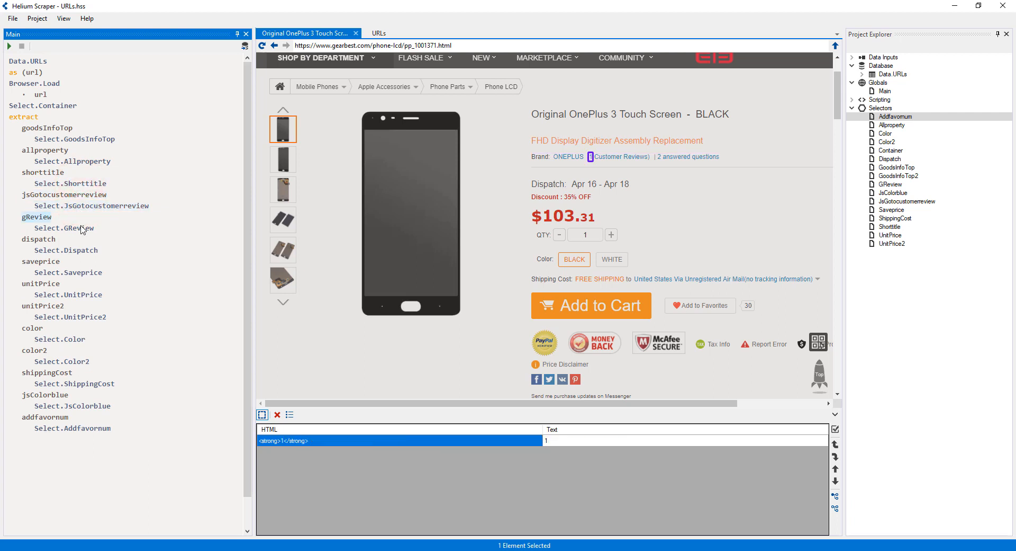
click(65, 250)
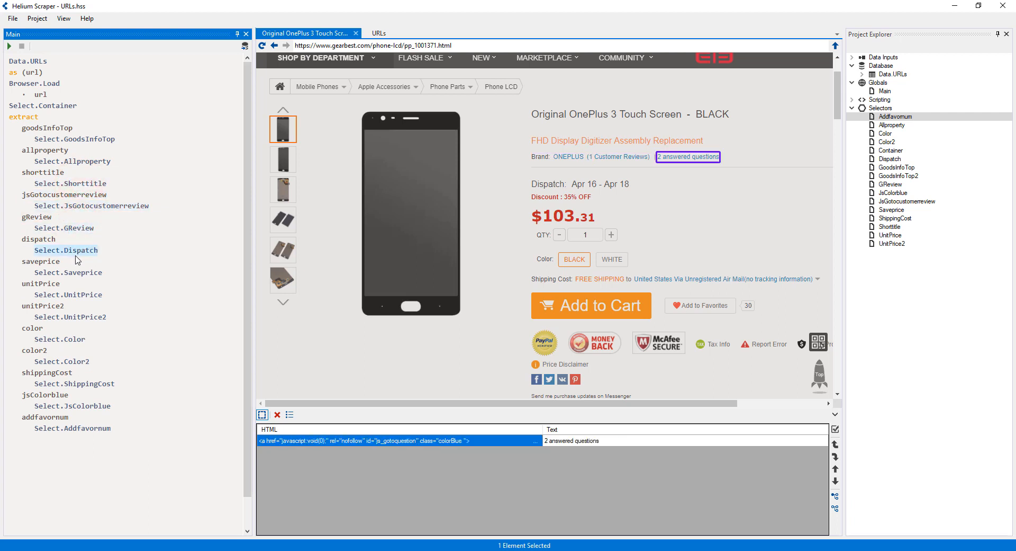
click(69, 272)
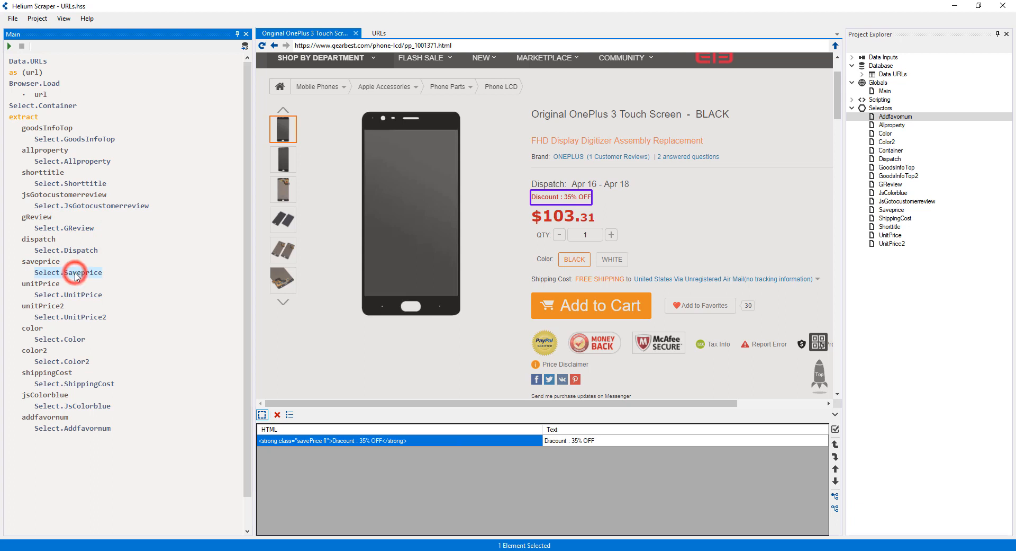
click(68, 294)
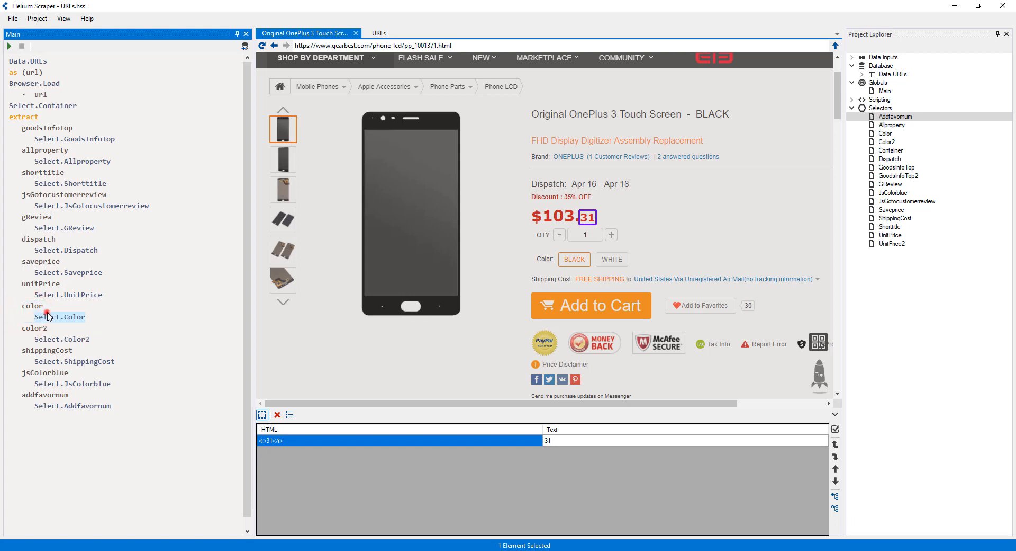
click(33, 306)
text(1)
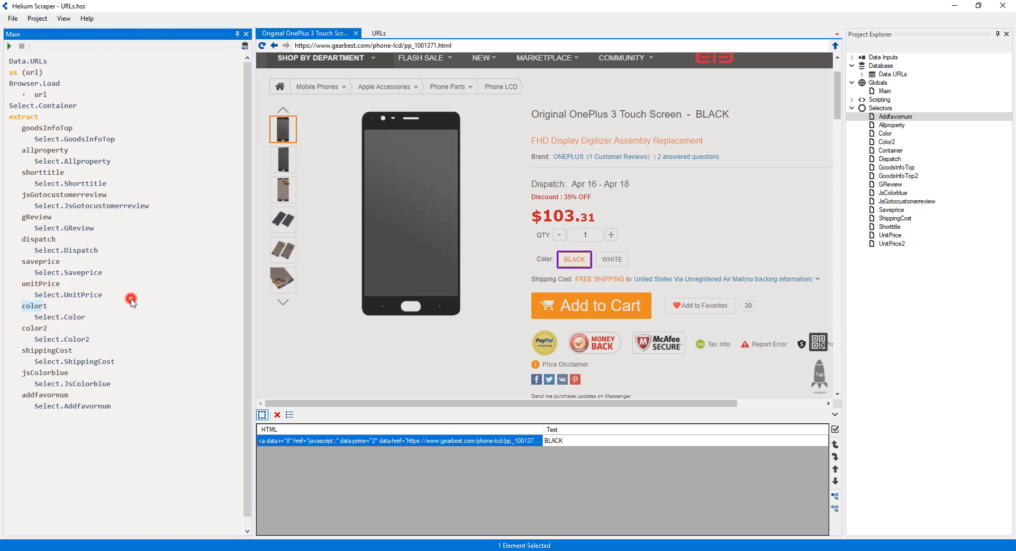
- Inspect the Color2 and jsColorblue fields, and rename addfavornum to favoriteCount
click(61, 339)
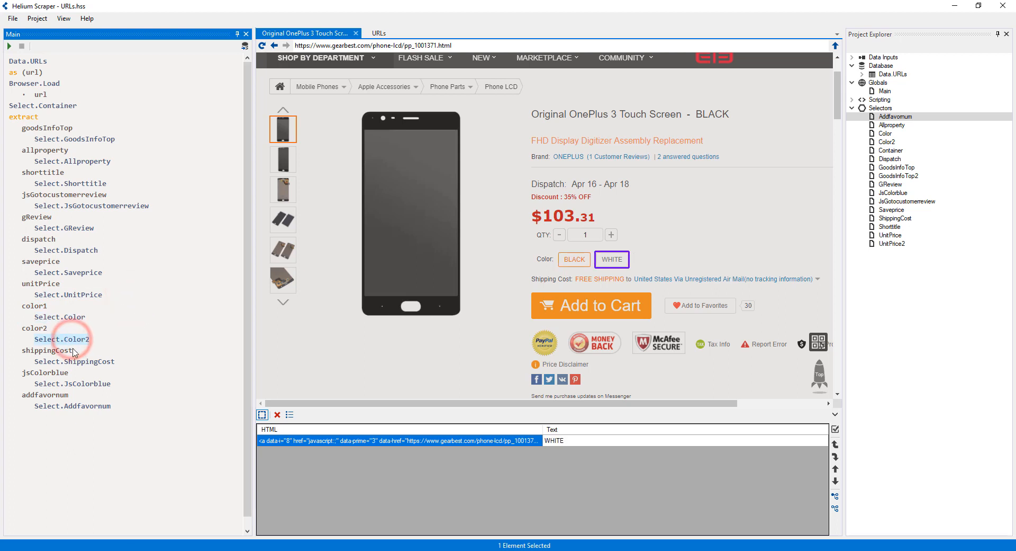
click(75, 361)
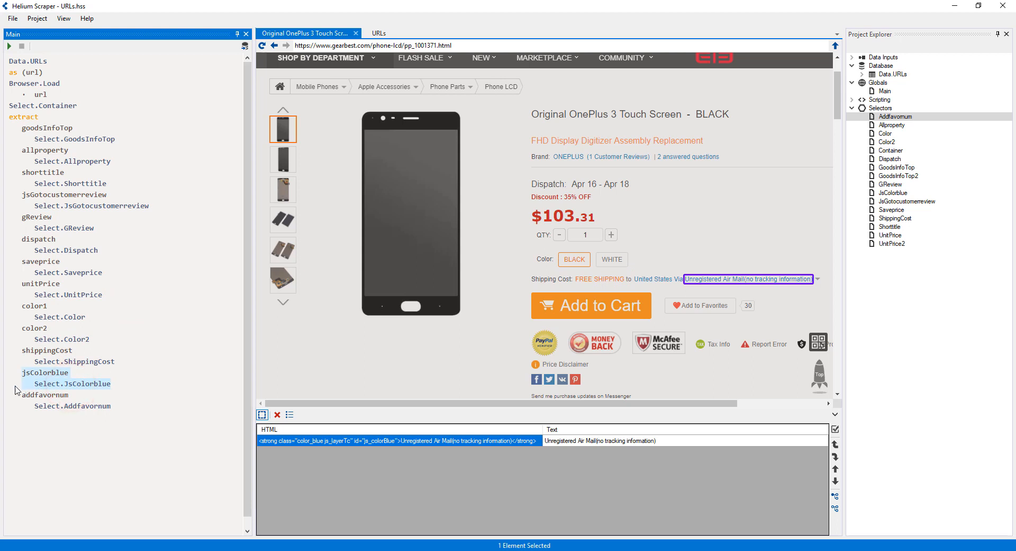
click(72, 384)
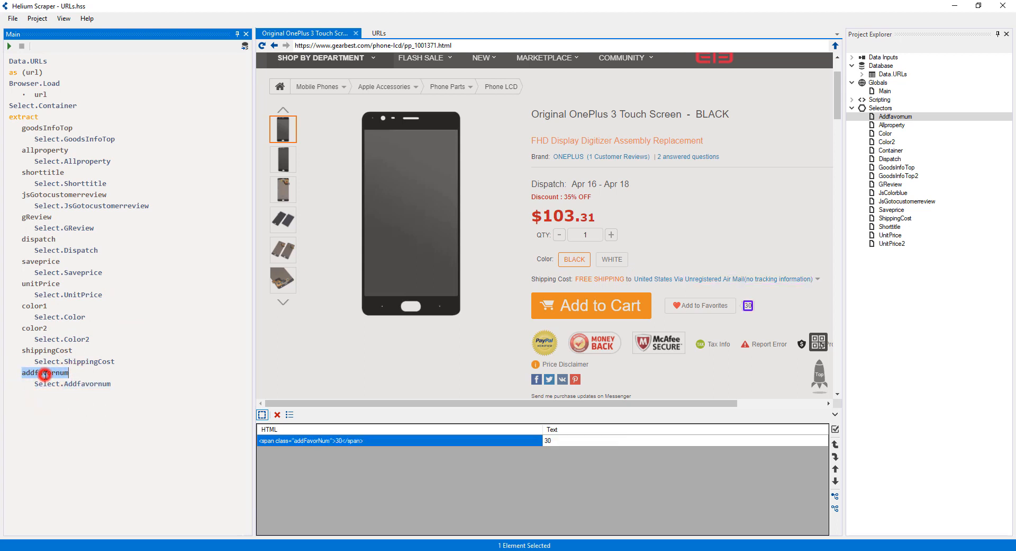
text(favoriteCount)
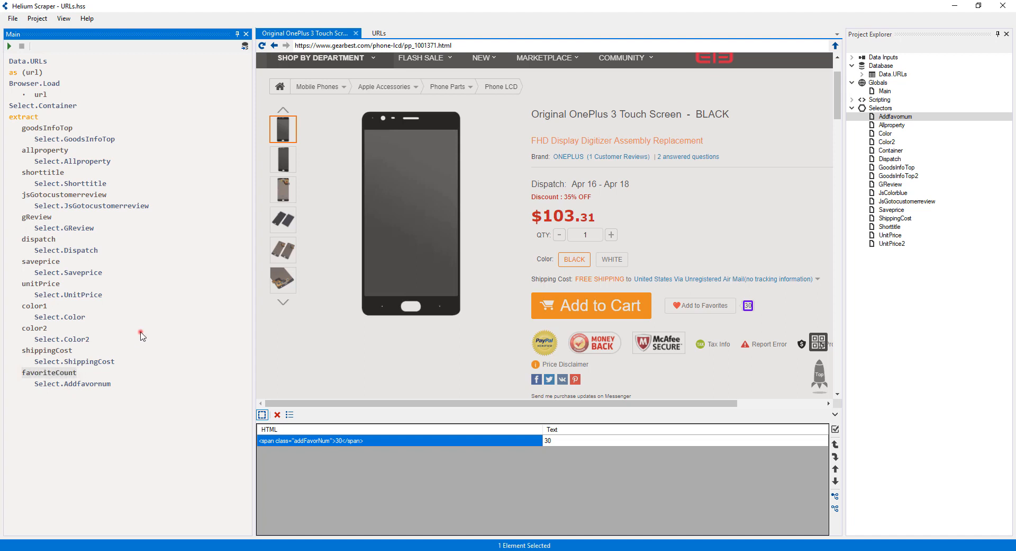
- Compare the customer review and GReview selectors, drop the redundant one, and rename goodsInfoTop to title
click(64, 227)
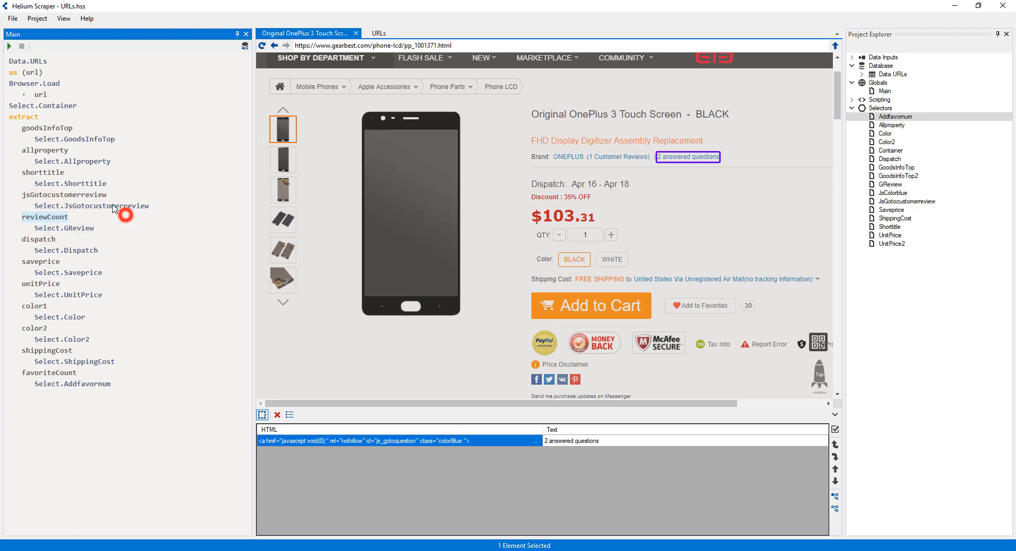
click(92, 205)
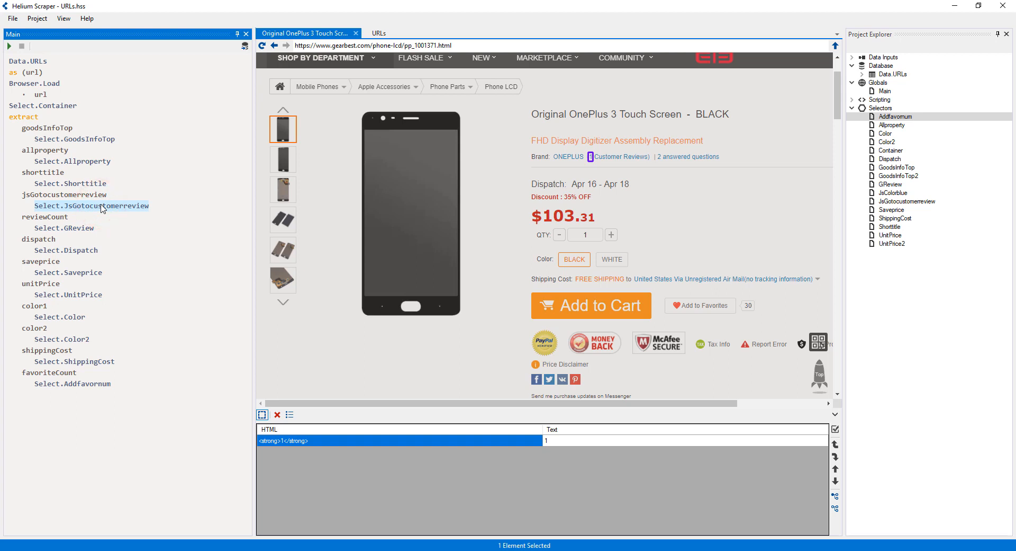
click(63, 227)
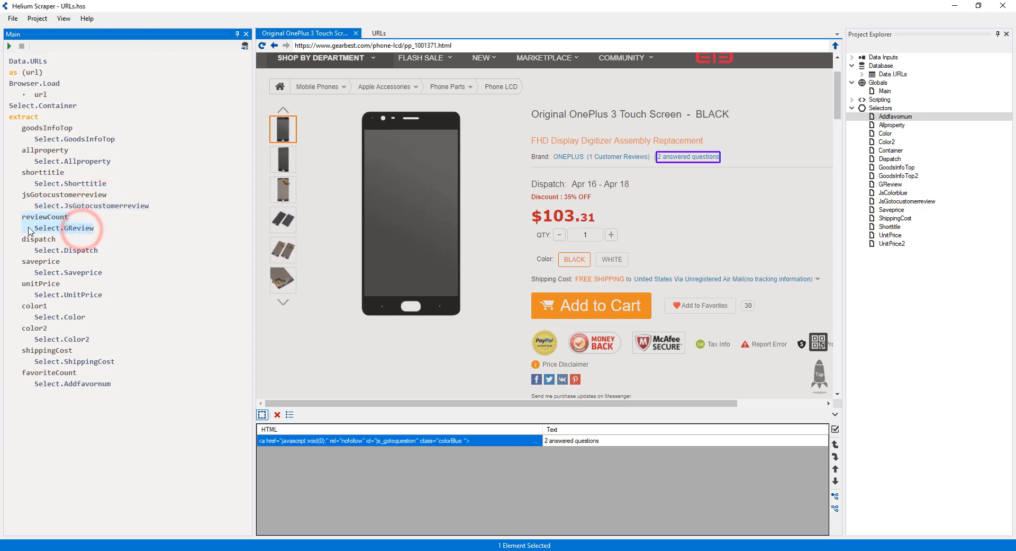
click(92, 205)
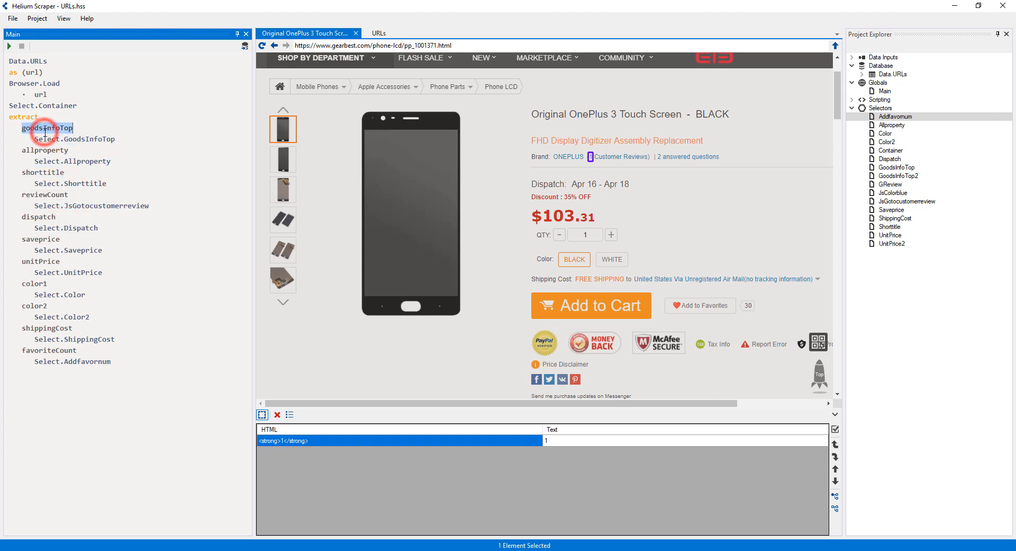
text(title)
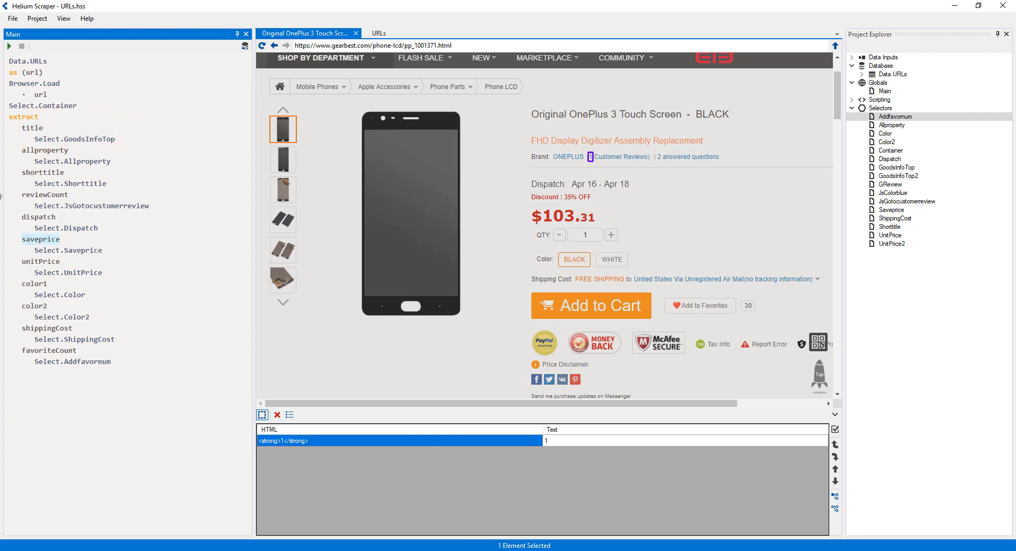
- Insert a sibling field named url before title, with its value set to url
click(32, 128)
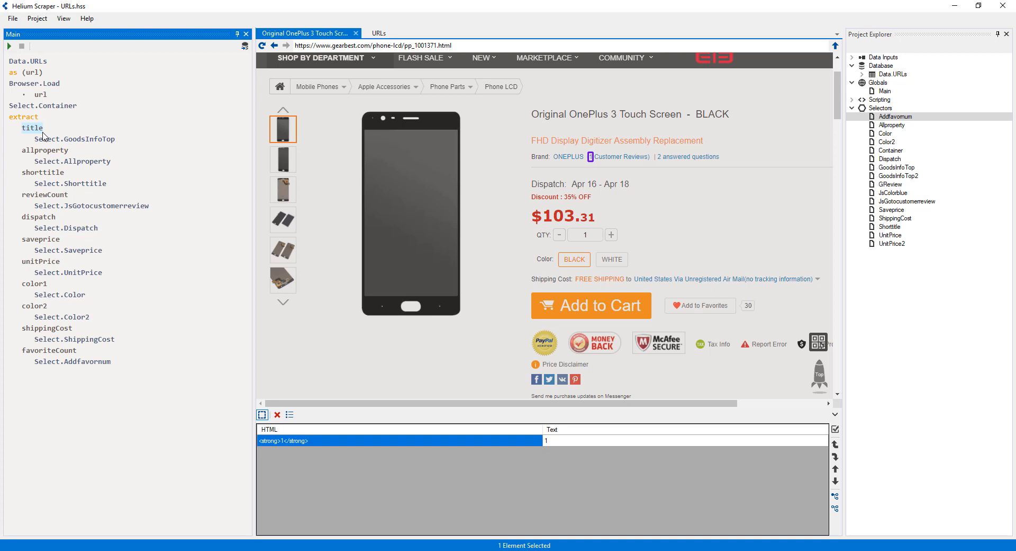
right_click(32, 128)
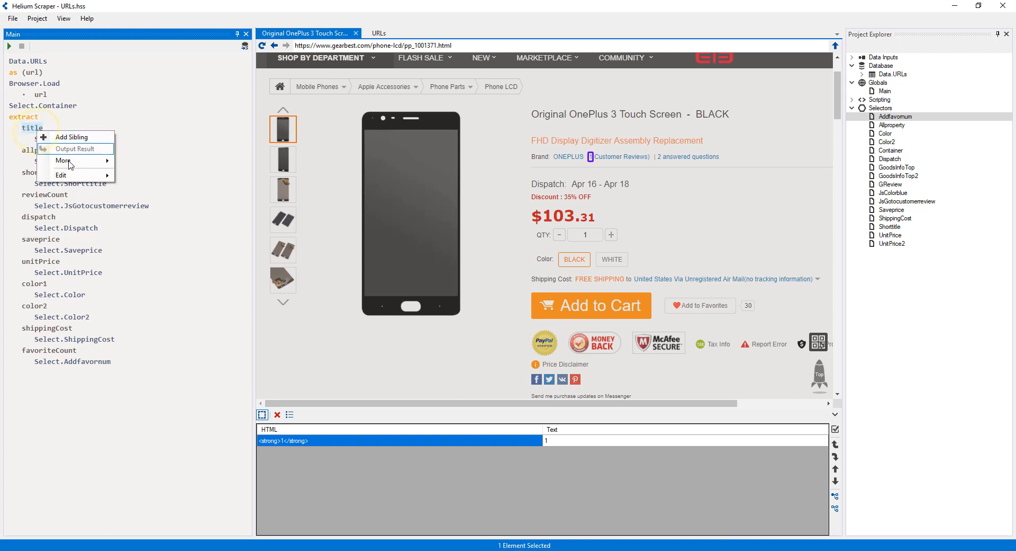
mouse_move(63, 160)
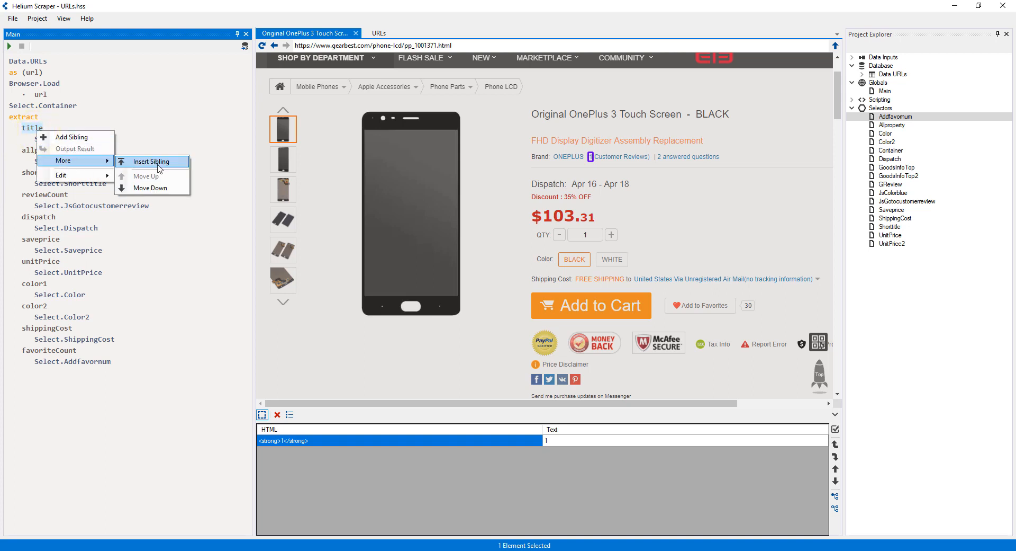
click(150, 161)
text(url)
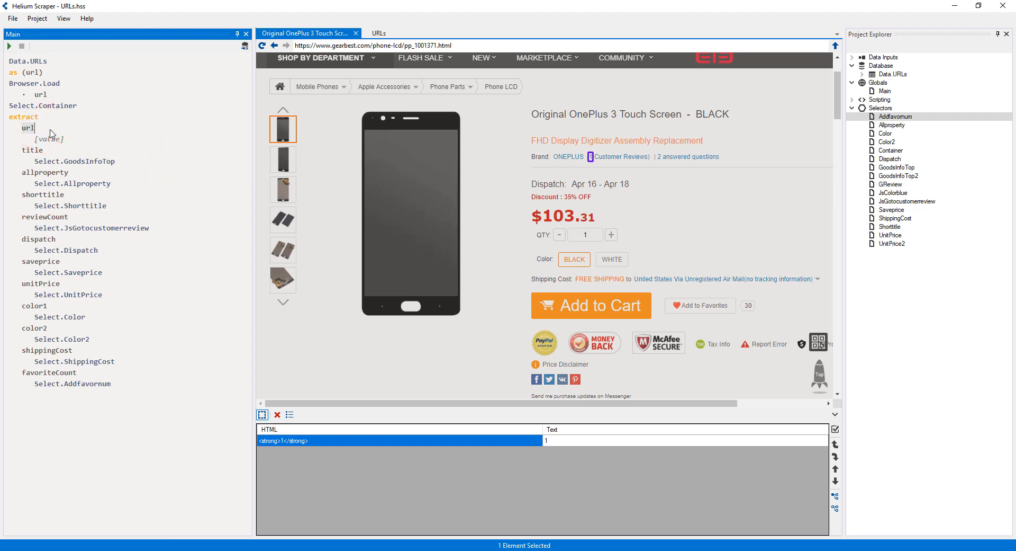
click(46, 139)
text(url)
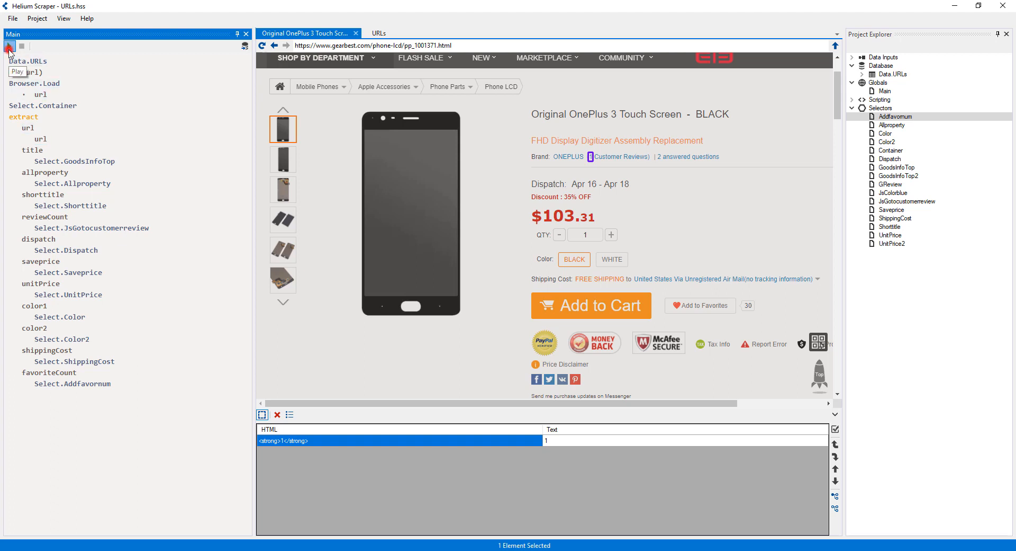
- Run the extraction and watch the parallel offscreen browsers load product pages, then close that view
click(9, 46)
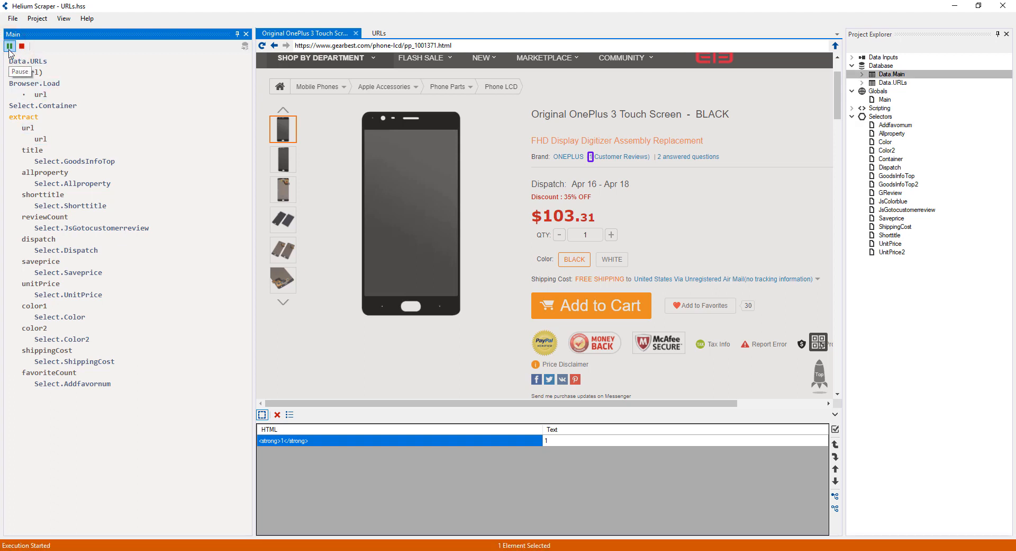
click(63, 18)
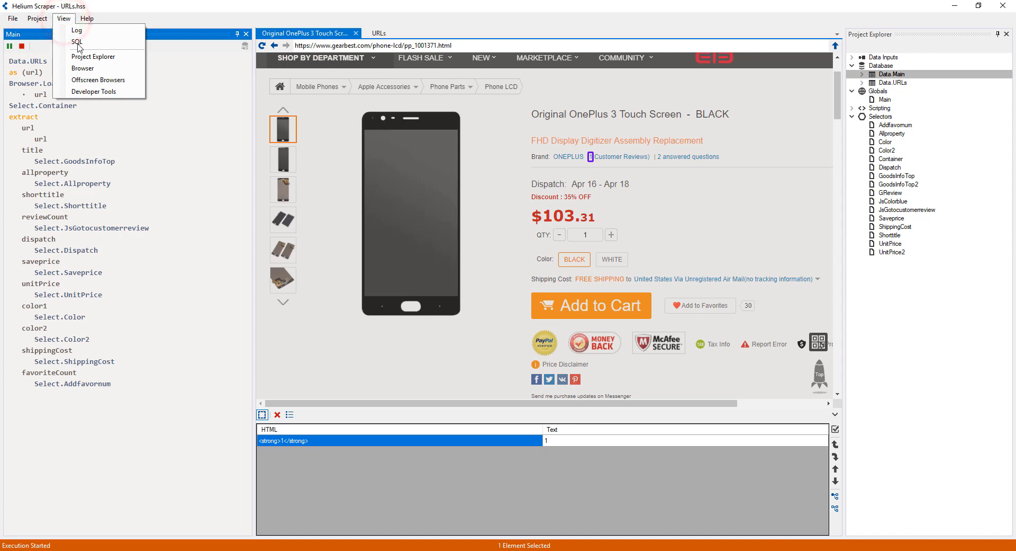
click(97, 80)
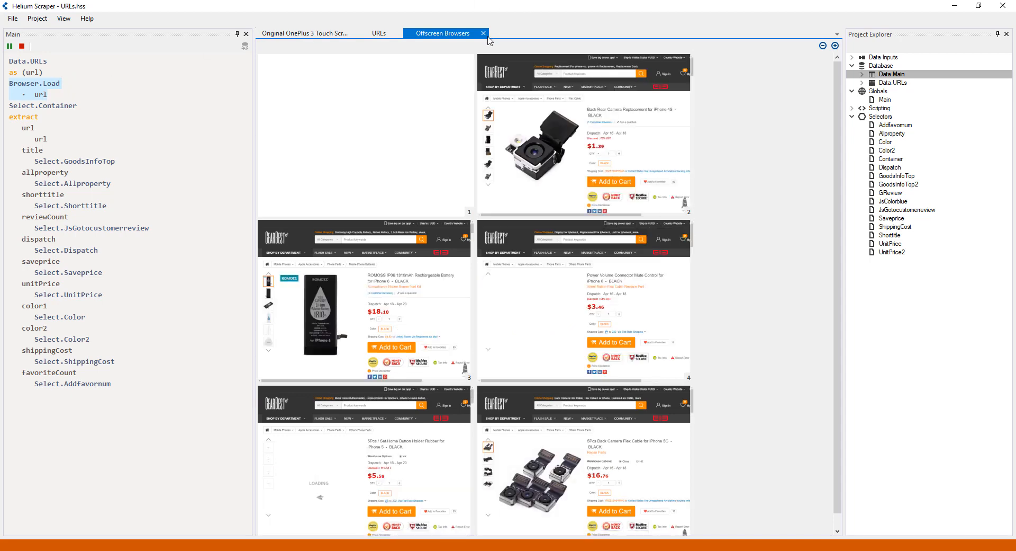
click(482, 33)
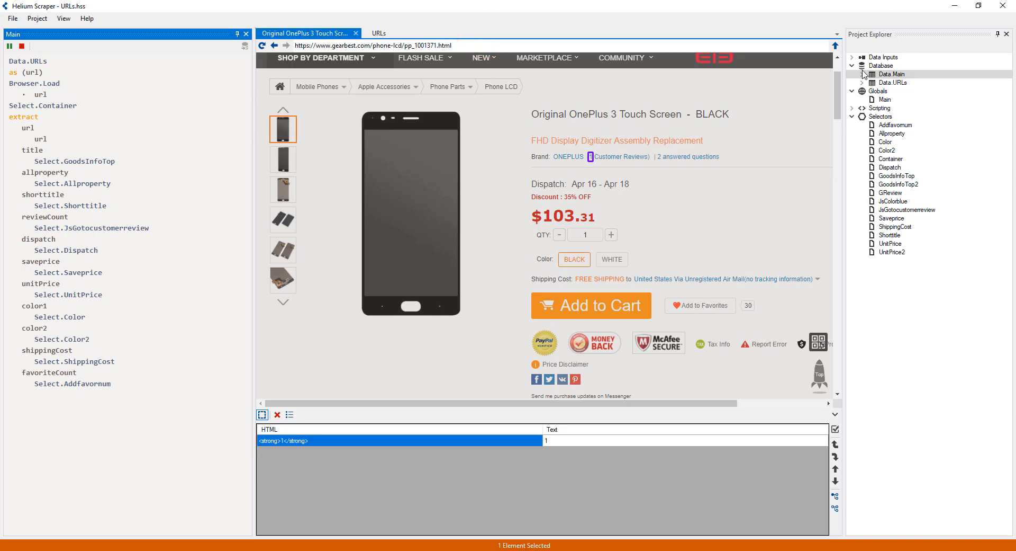
- Expand Database > Data.Main and open the Main table of extracted product rows
click(890, 82)
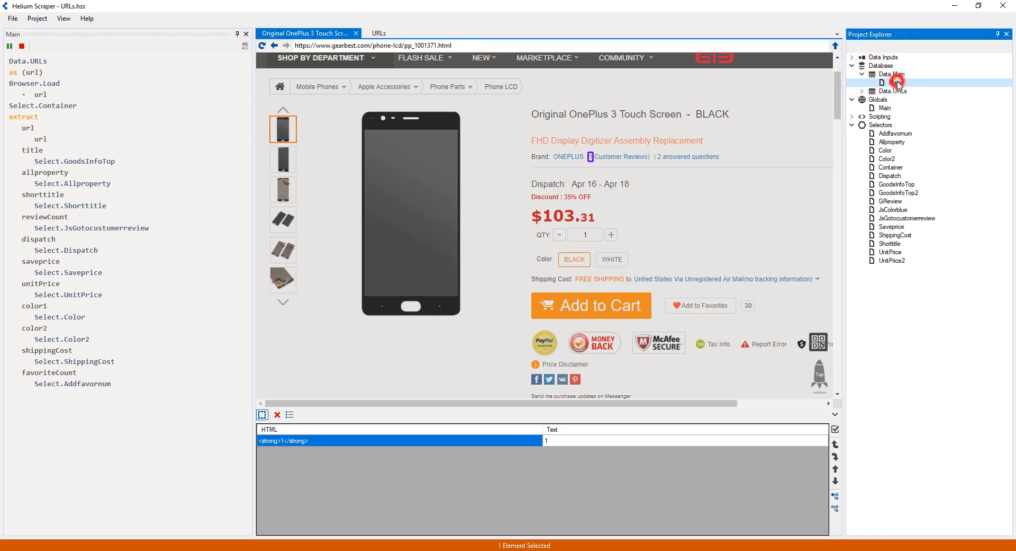
click(895, 83)
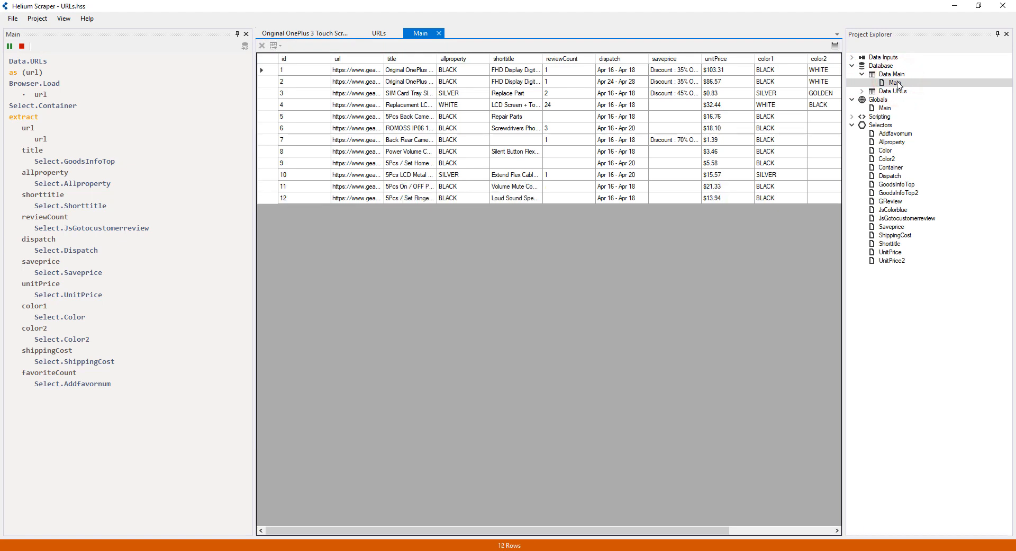